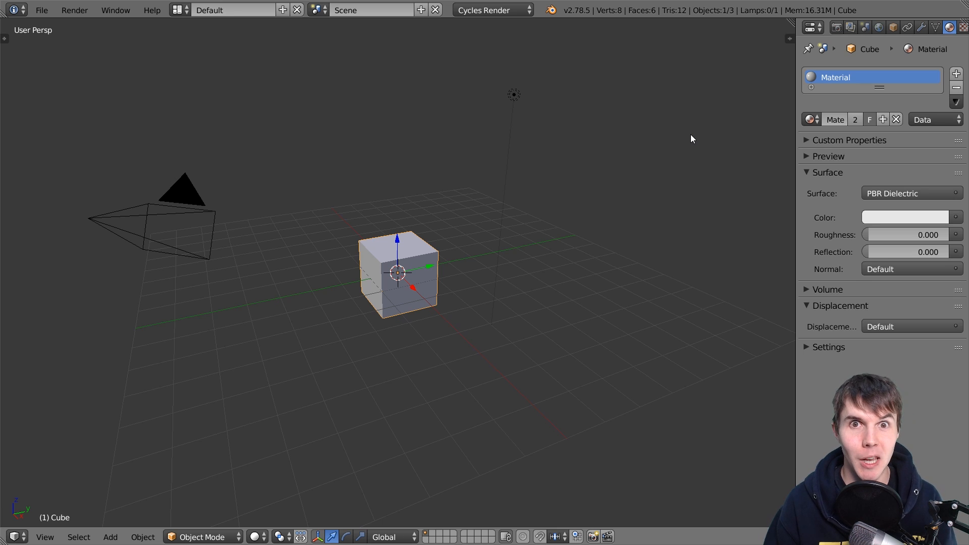
Switch to the browser and preview the diffuse and following maps of Wood Flooring 042
key("alt+tab")
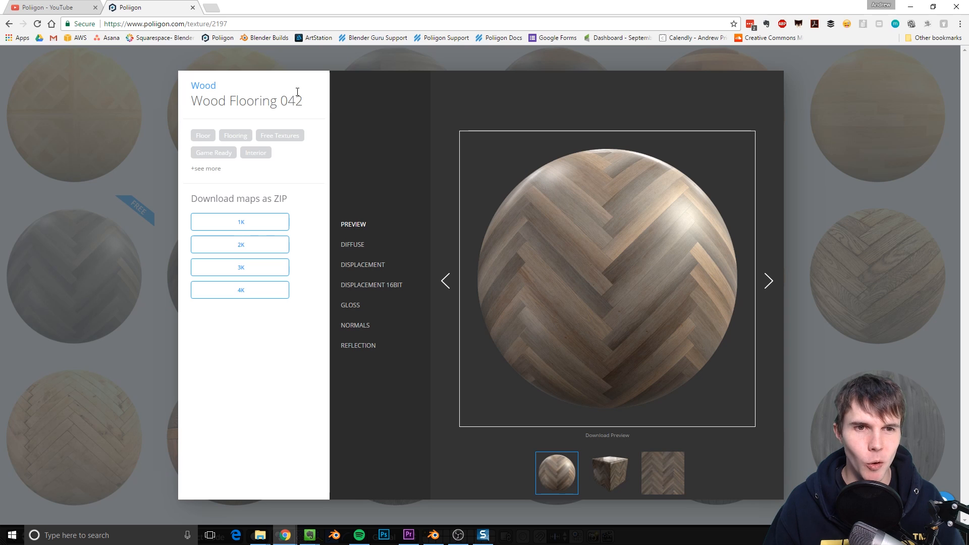
mouse_move(367, 137)
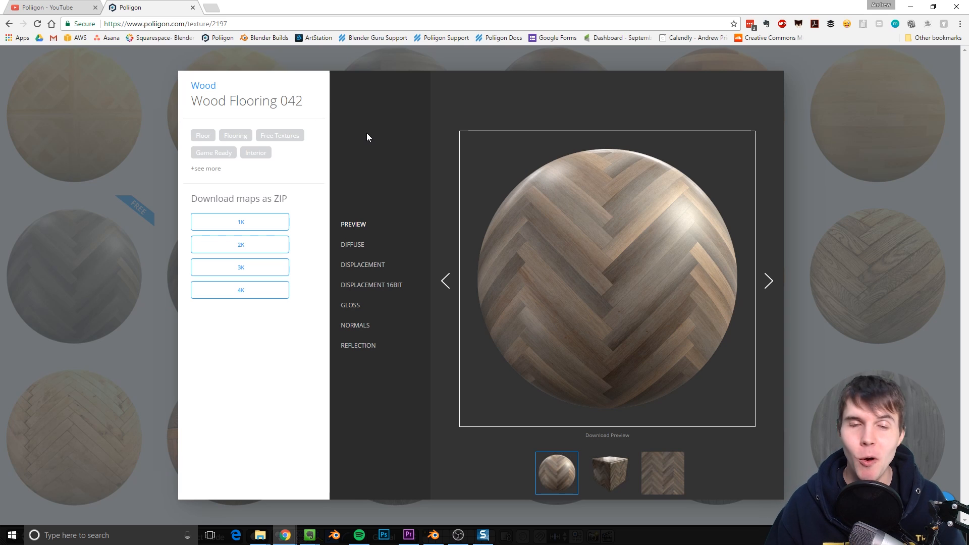
mouse_move(372, 177)
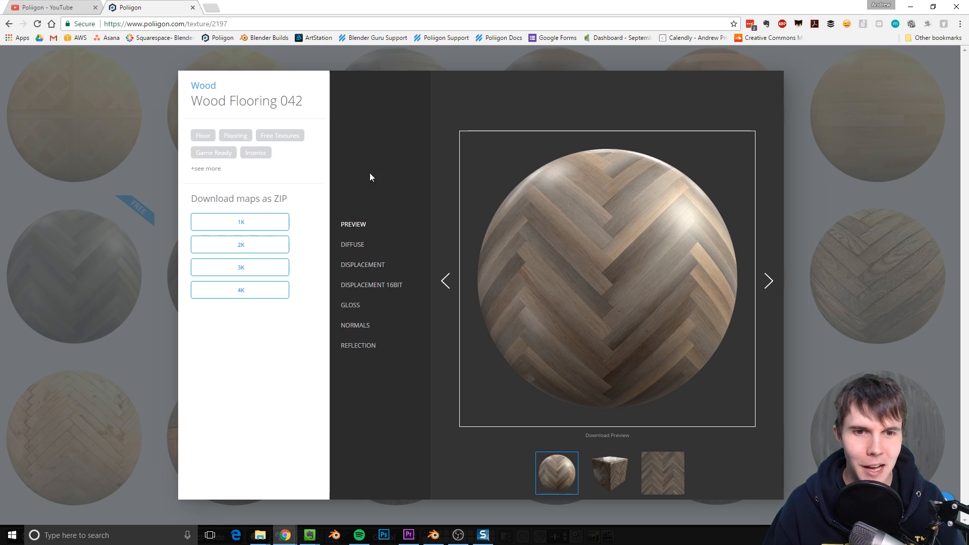
mouse_move(126, 240)
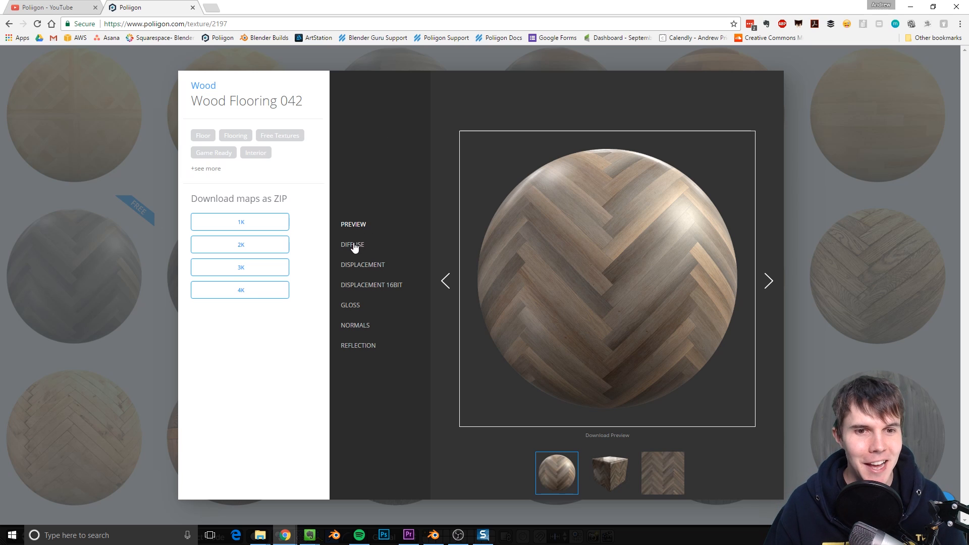
left_click(353, 244)
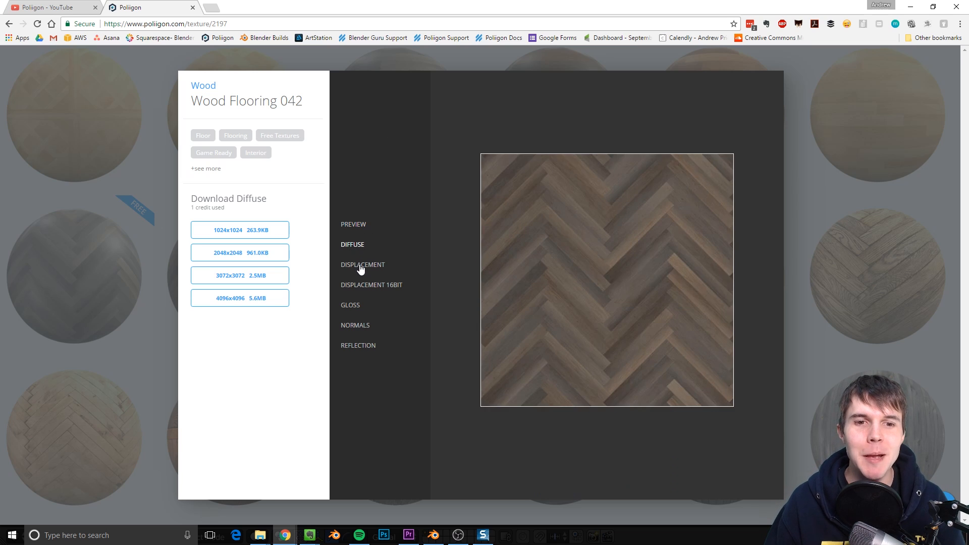
left_click(350, 305)
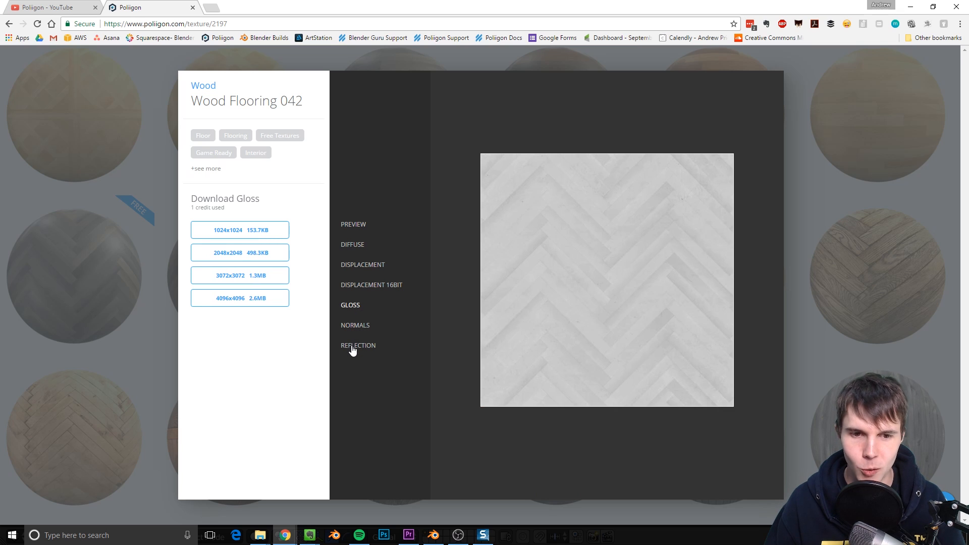
mouse_move(415, 156)
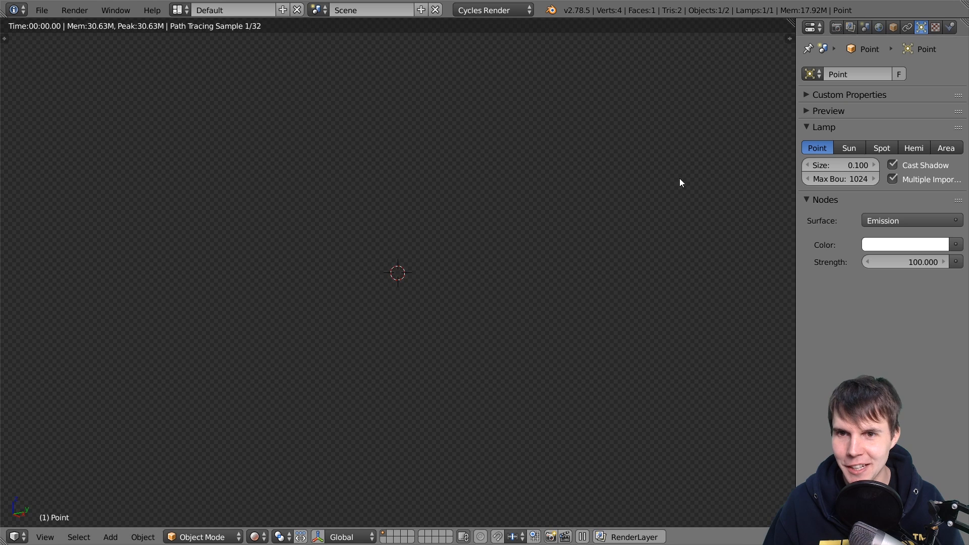
Prepare the scene with a single plane lit by a point lamp of strength 100
left_click(880, 26)
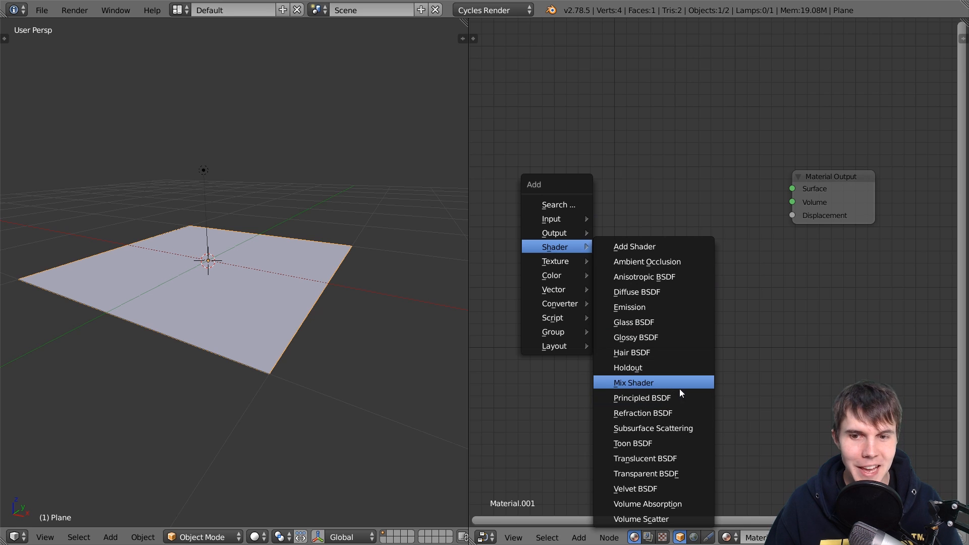
Add a Principled BSDF node and wire its BSDF output to the Material Output surface
left_click(641, 397)
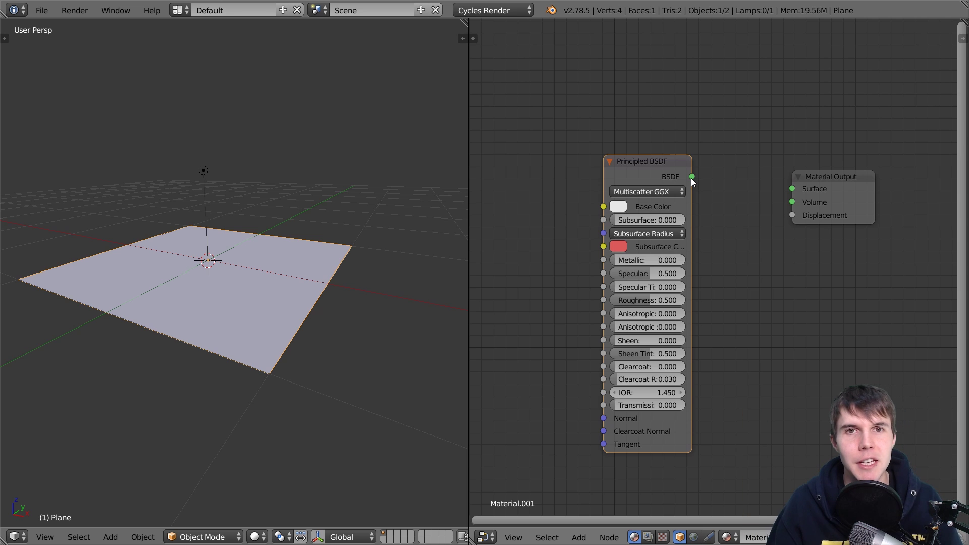
left_click_drag(692, 176, 791, 189)
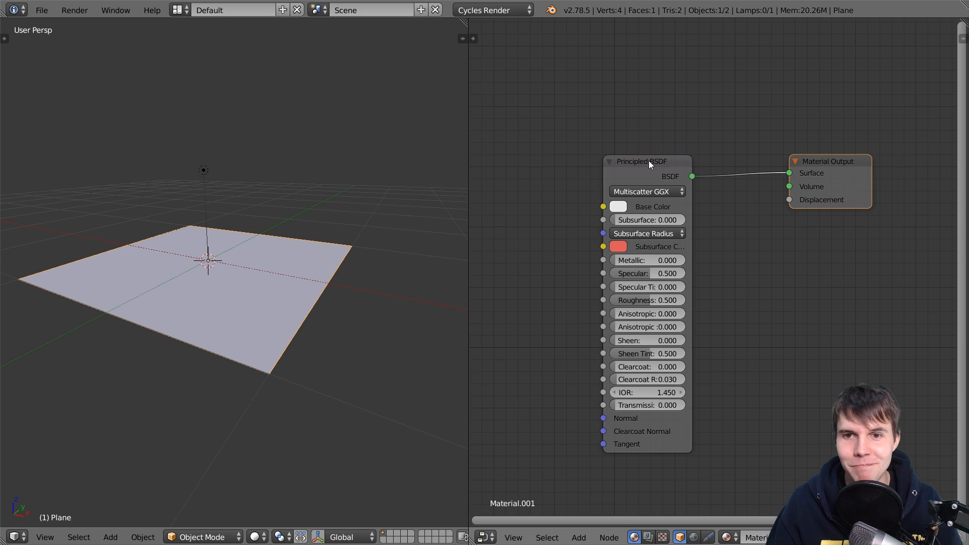
left_click_drag(647, 161, 698, 158)
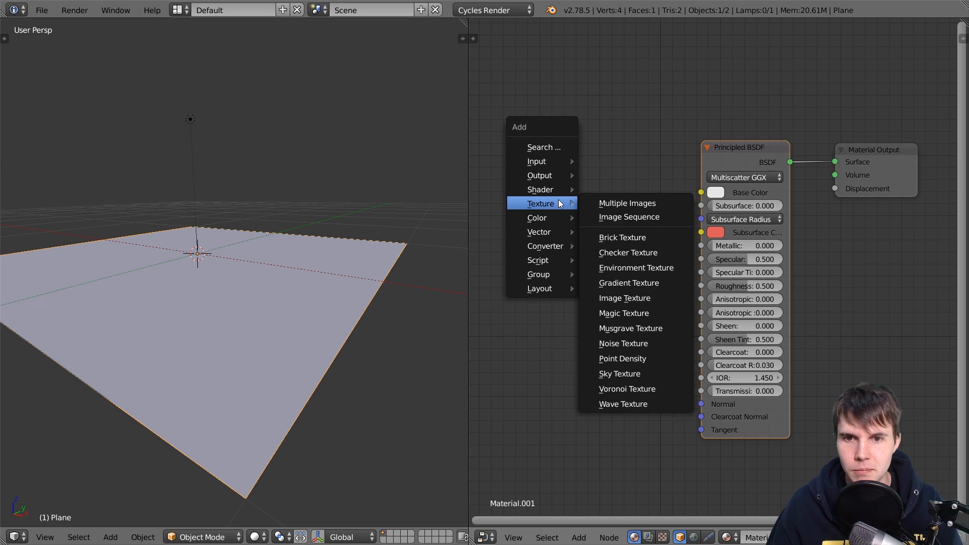
Add an Image Texture node and load WoodFlooring042_COL_4K.jpg from the thumbnail browser
left_click(624, 298)
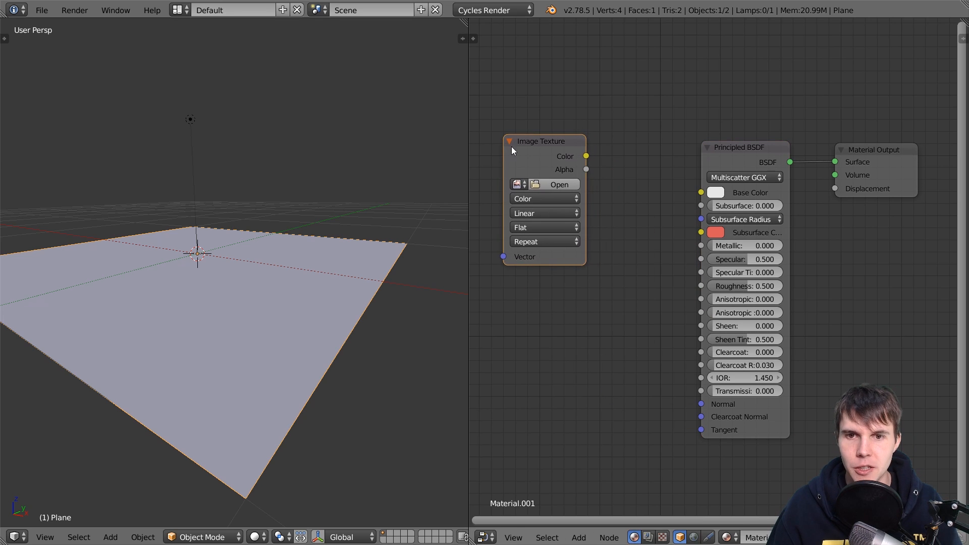
left_click(559, 184)
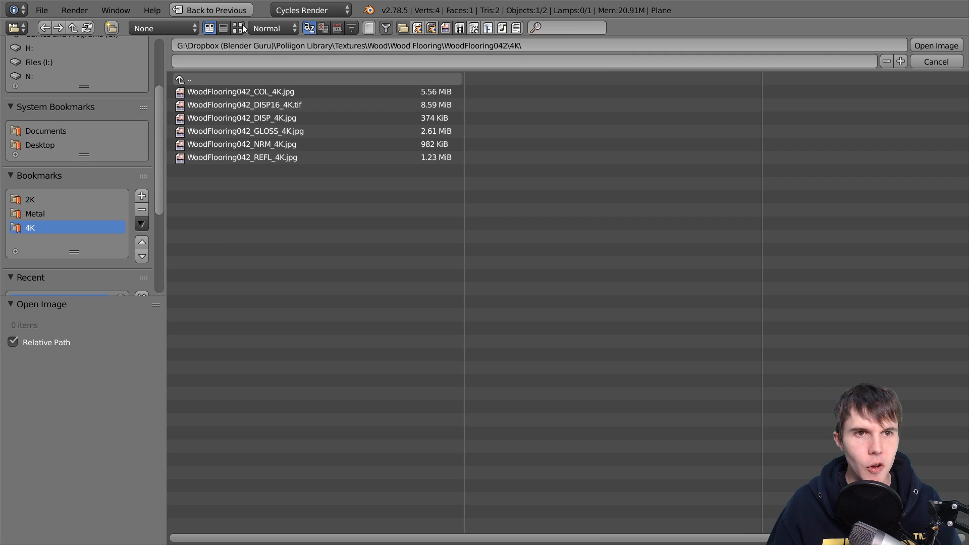
left_click(236, 29)
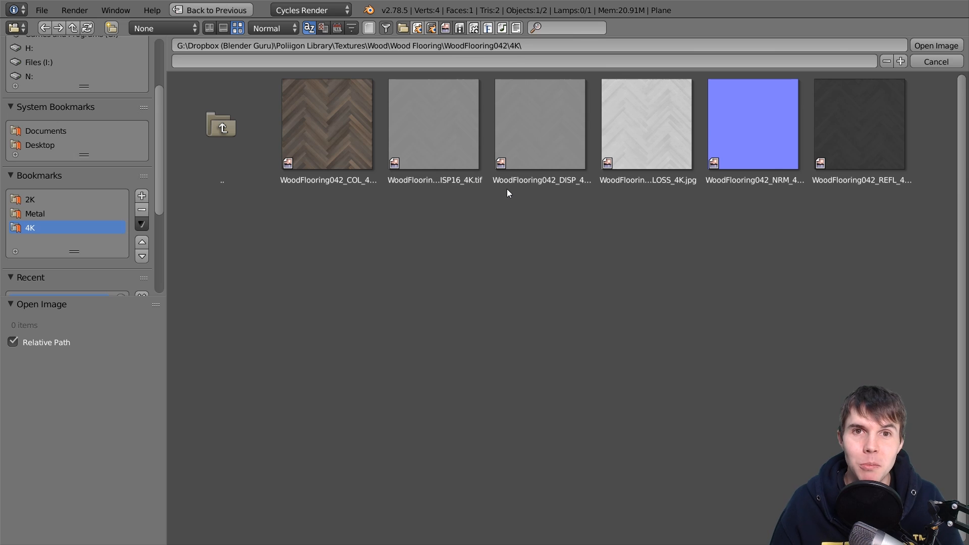
left_click(328, 126)
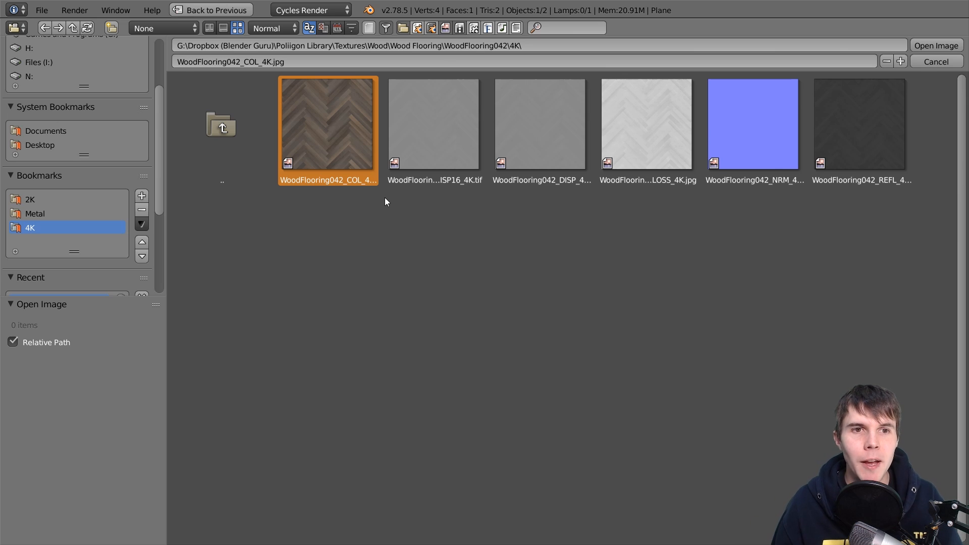
left_click(937, 45)
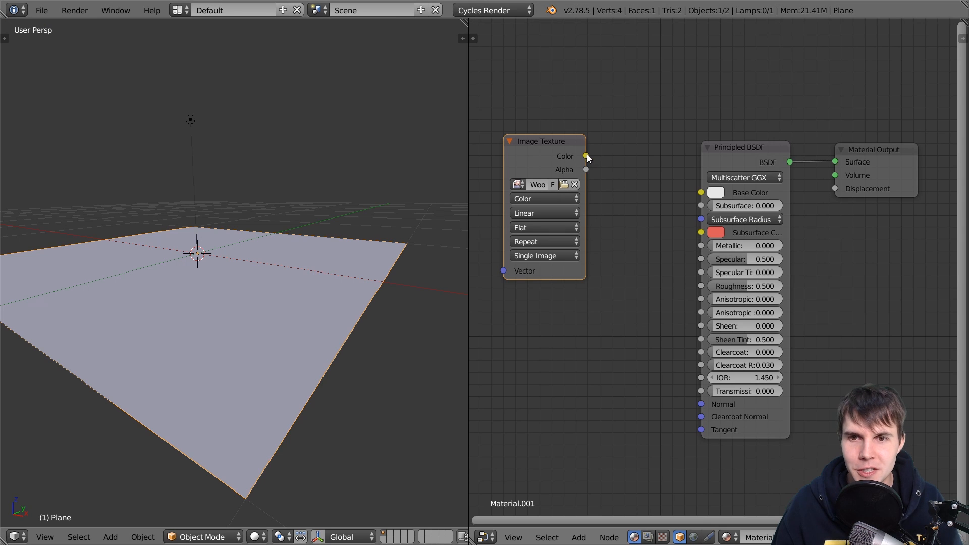
Connect the colour map's Color output to the Principled BSDF Base Color
left_click_drag(585, 156, 700, 192)
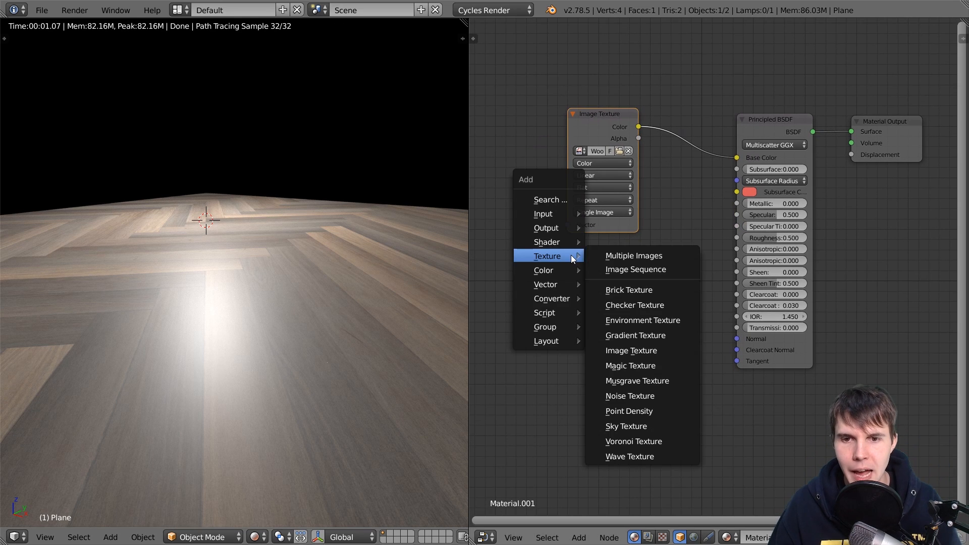
Add a second Image Texture node and browse the 4K folder as thumbnails
left_click(630, 351)
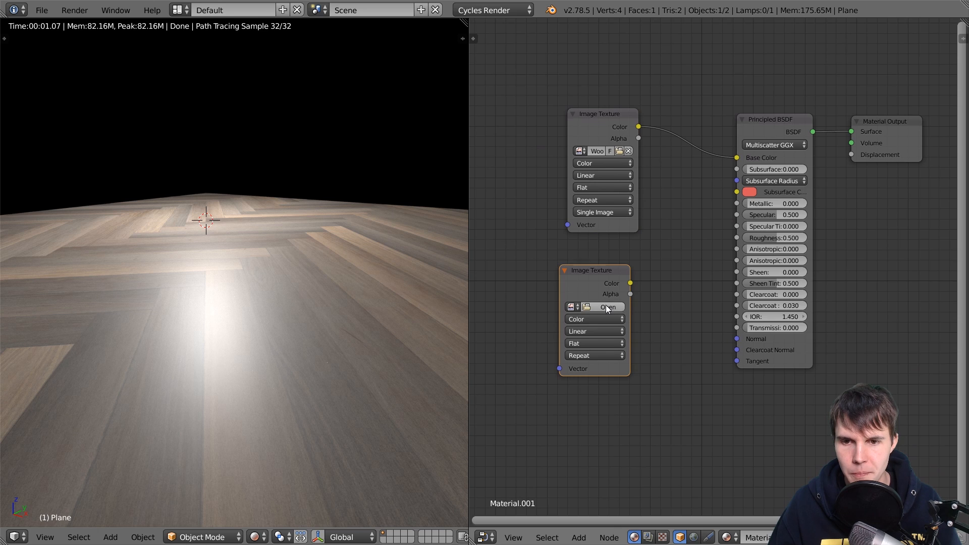
left_click(607, 307)
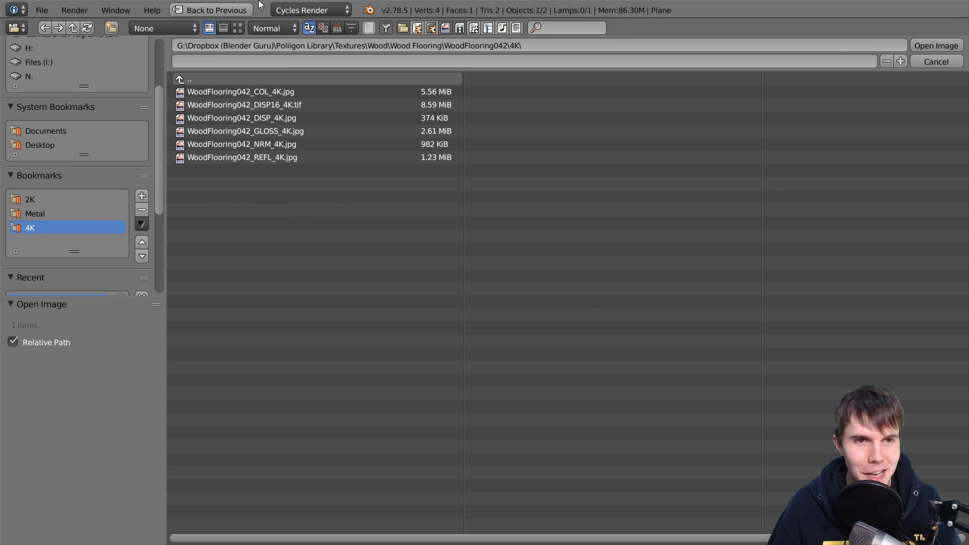
left_click(234, 27)
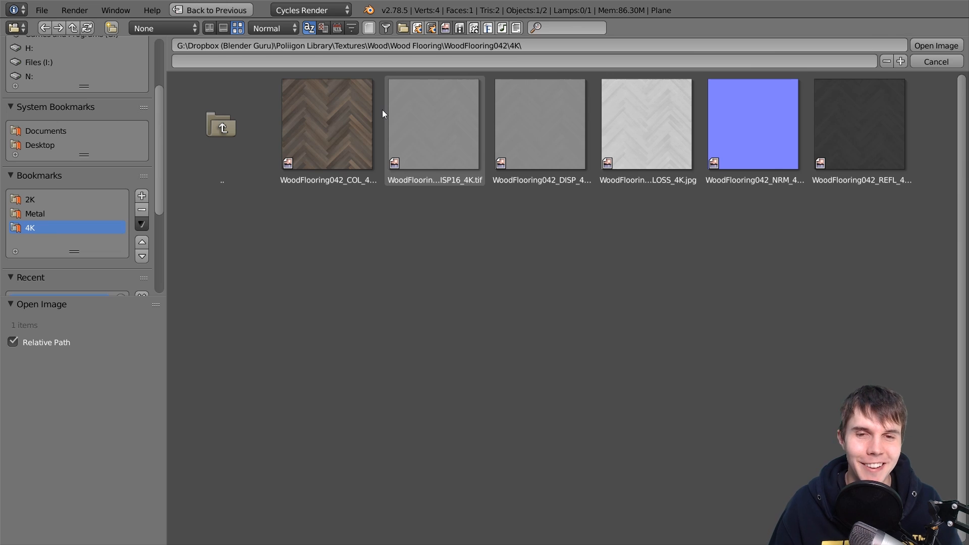
mouse_move(825, 148)
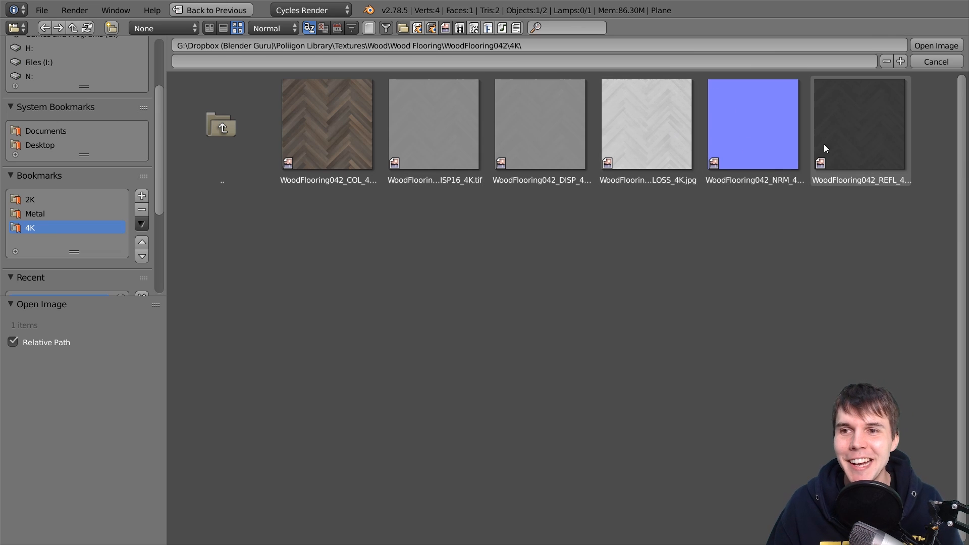
mouse_move(496, 142)
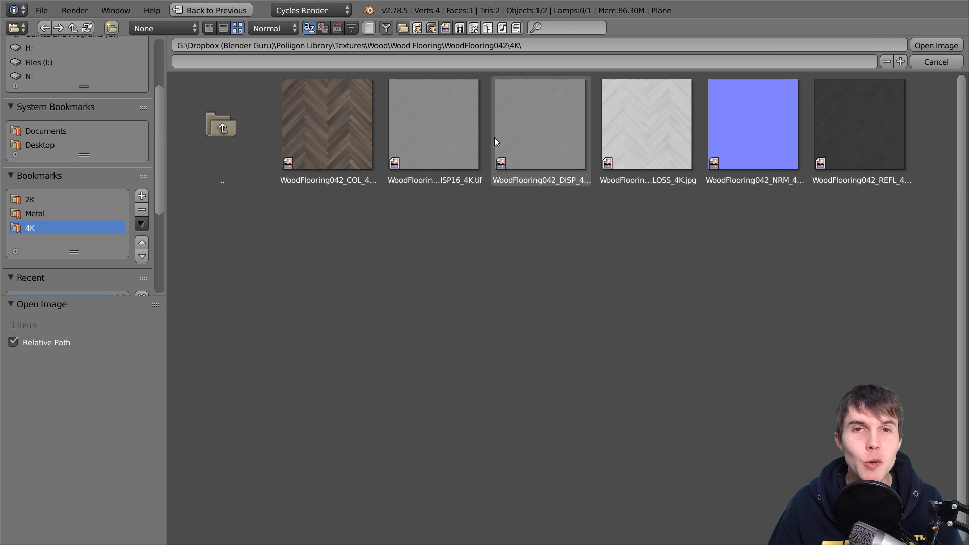
mouse_move(472, 126)
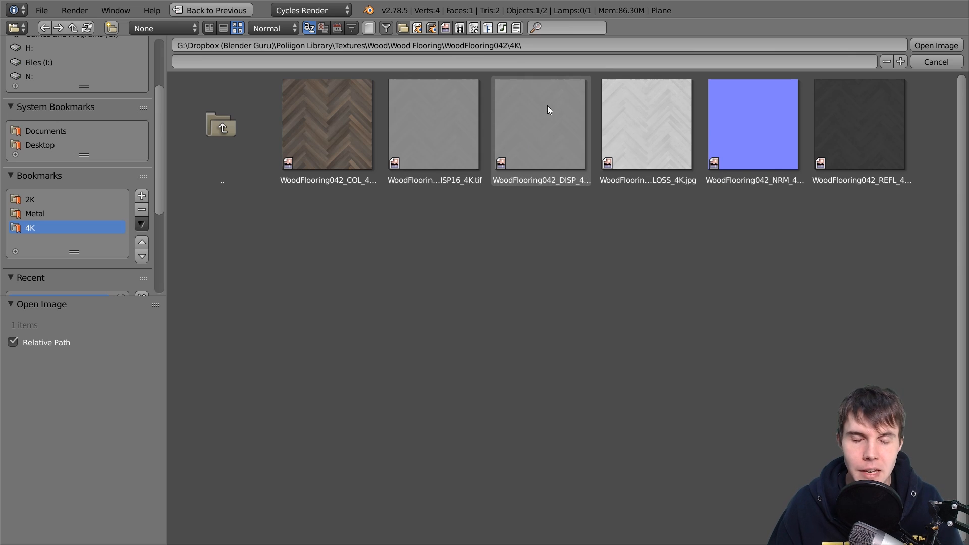
left_click(541, 125)
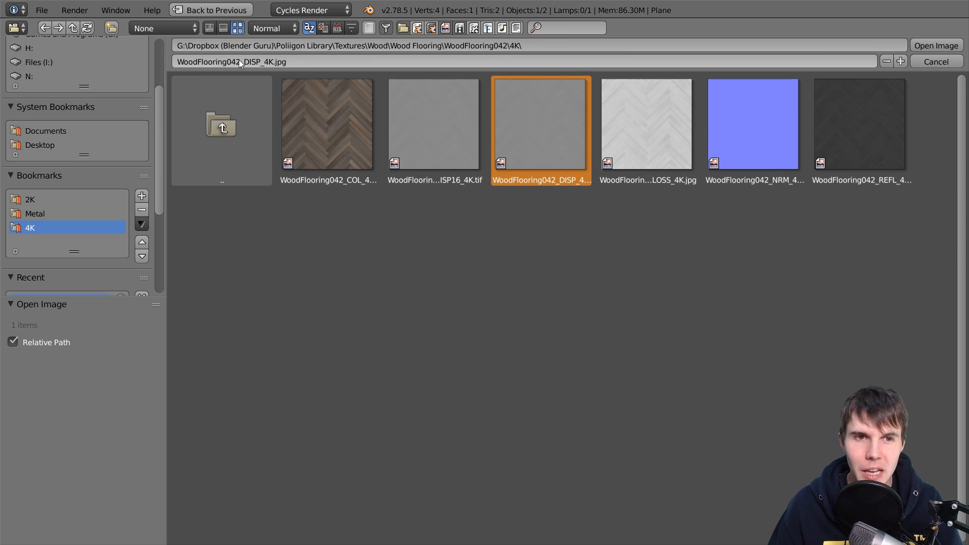
left_click(754, 123)
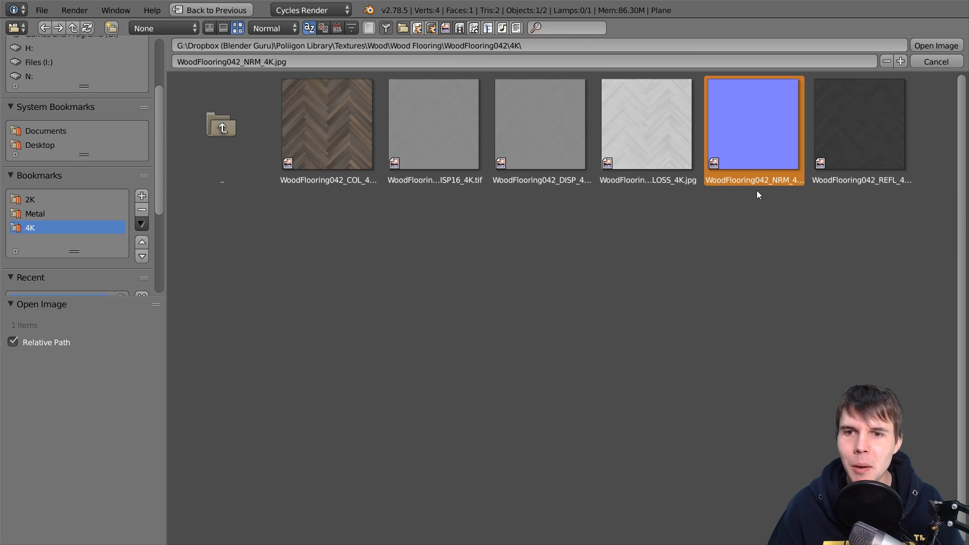
Compare the DISP and NRM files and settle on WoodFlooring042_NRM_4K.jpg
left_click(541, 123)
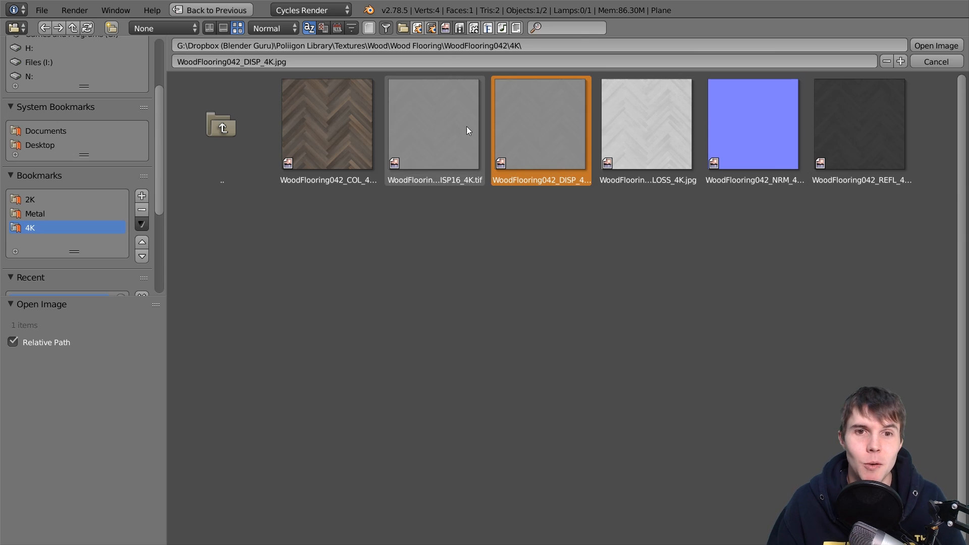
left_click(527, 180)
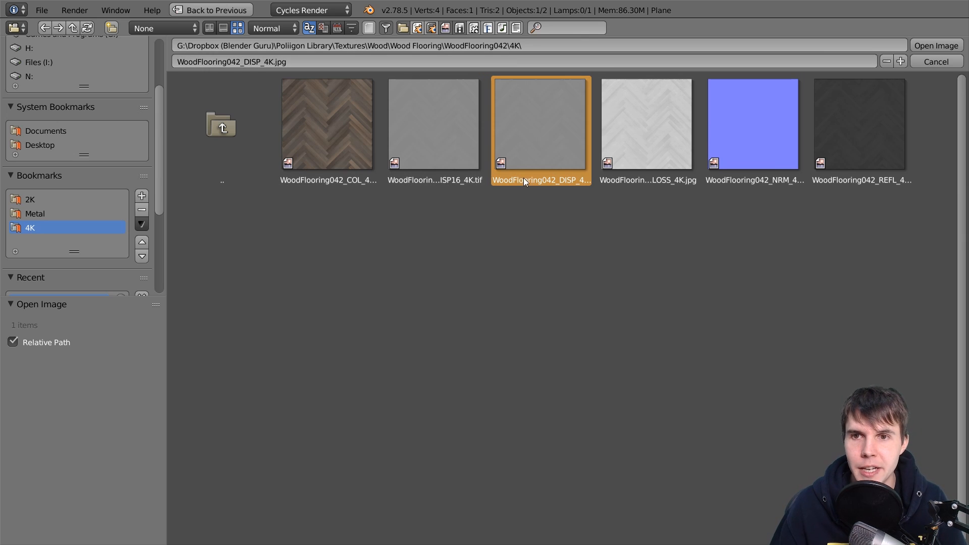
left_click(753, 123)
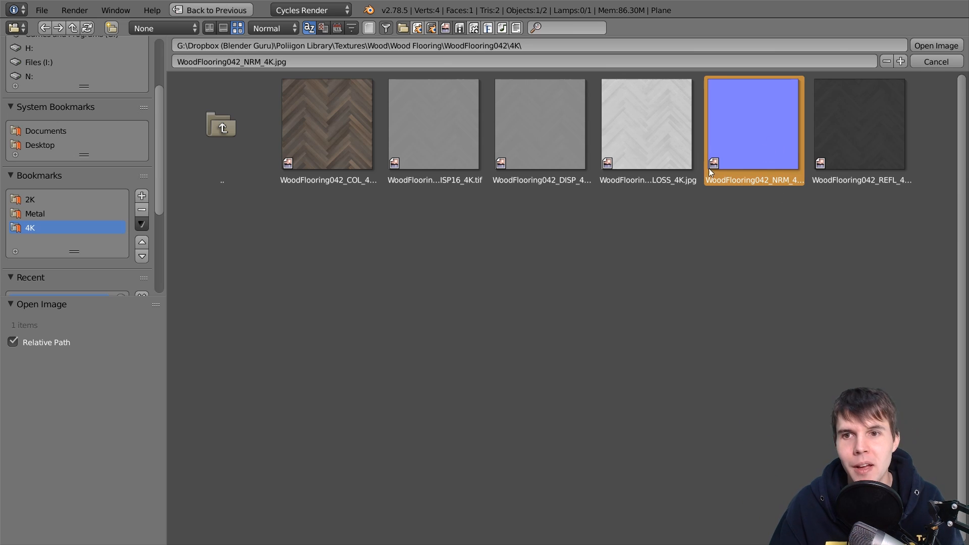
mouse_move(555, 157)
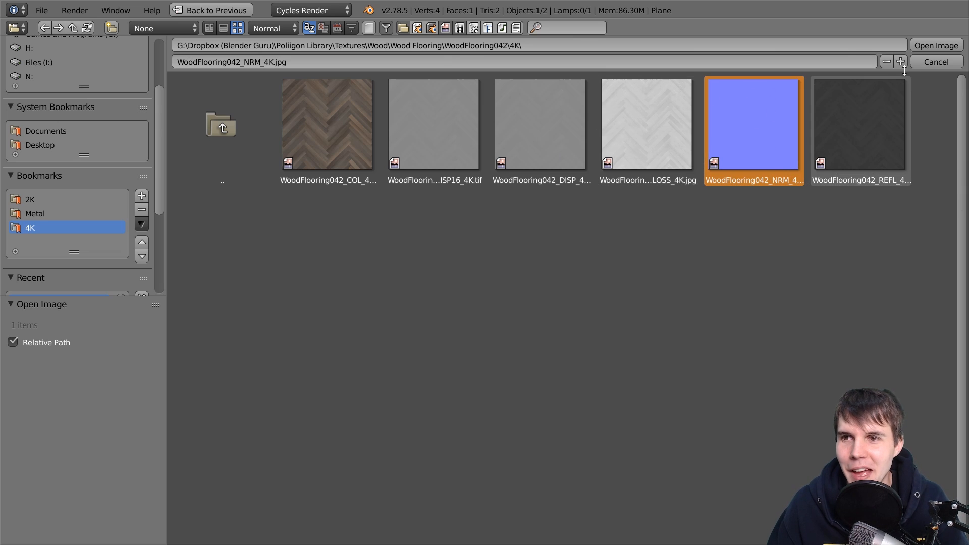
mouse_move(575, 144)
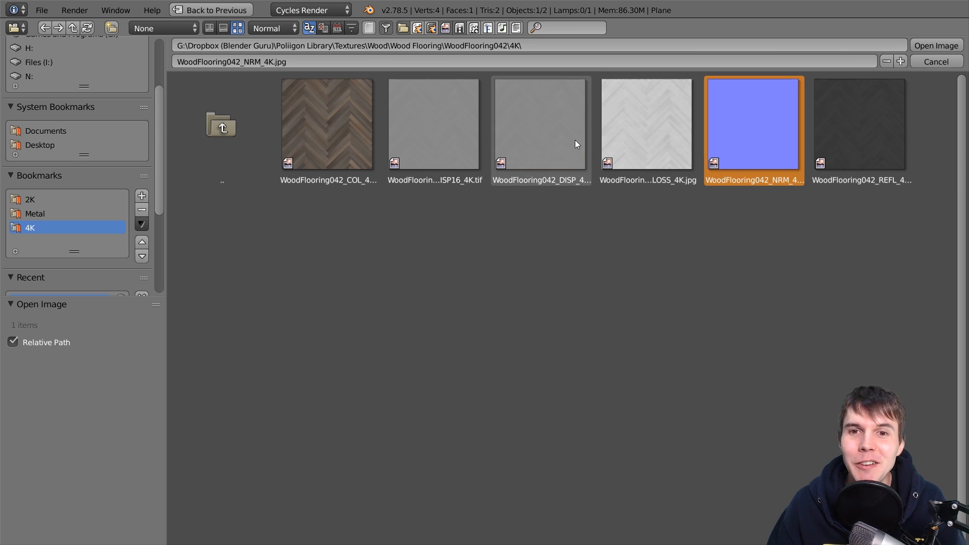
left_click(530, 136)
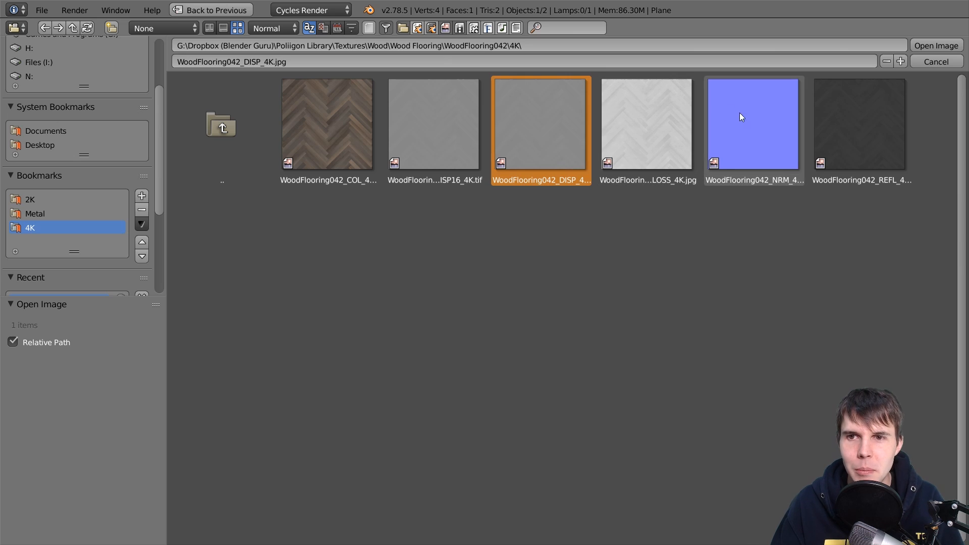
left_click(754, 121)
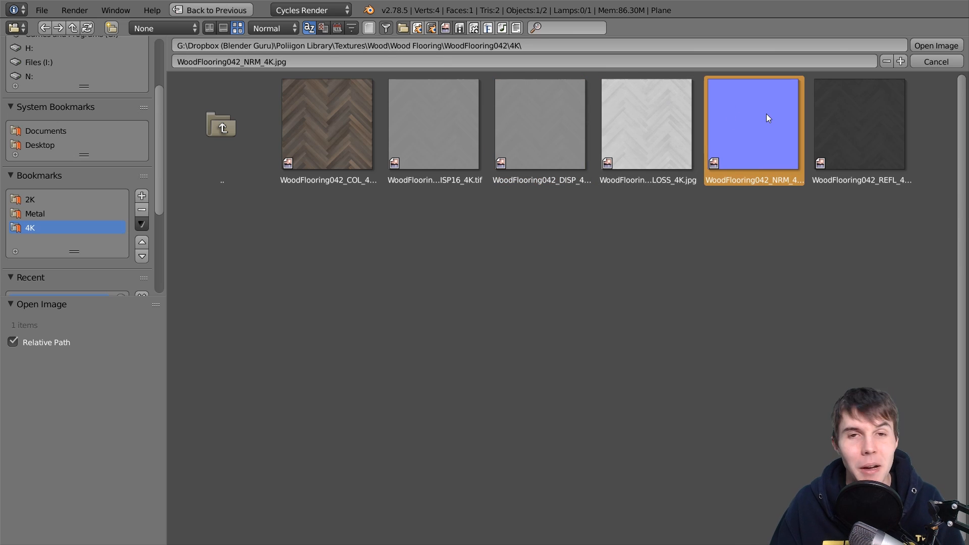
mouse_move(767, 117)
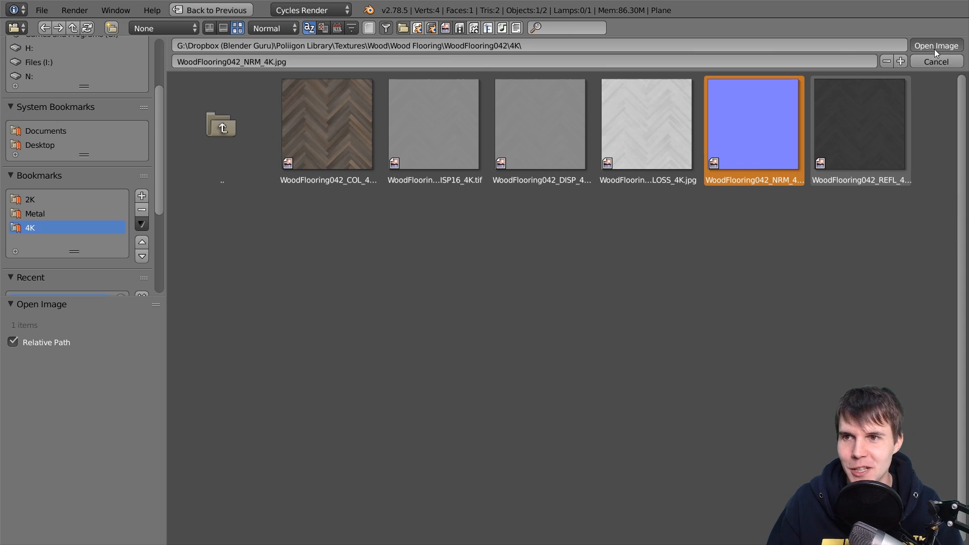
Load the normal map, feed its Color into the shader's Normal input and set it to Non-Color Data
left_click(938, 46)
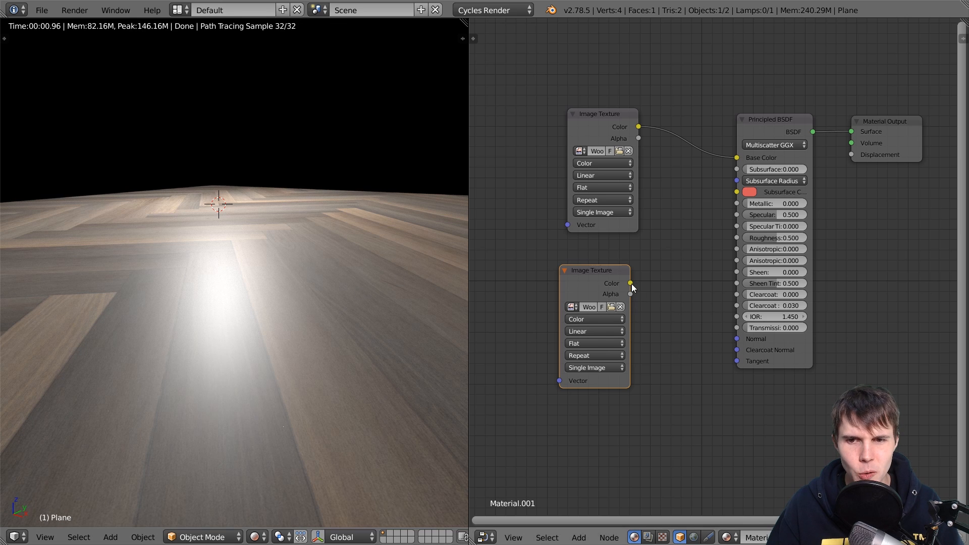
left_click_drag(628, 283, 737, 339)
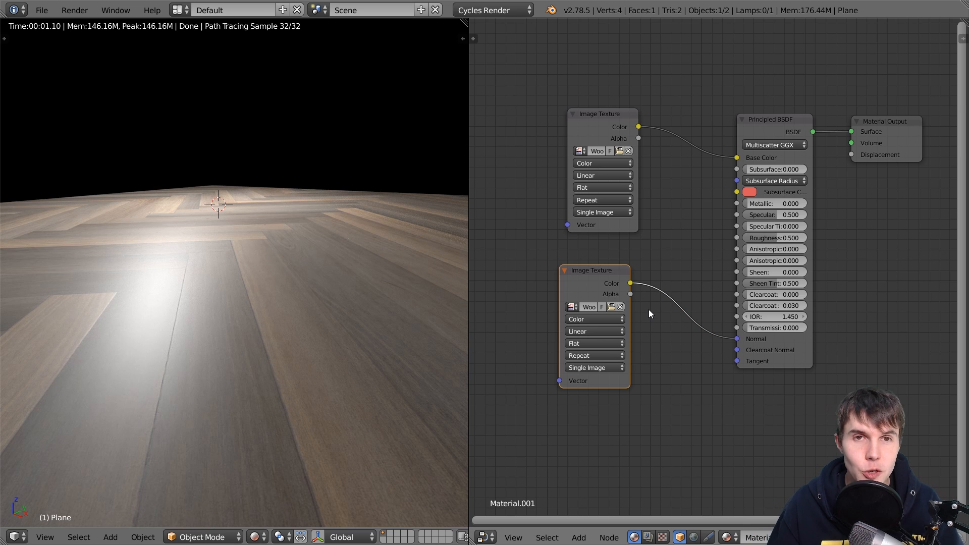
left_click_drag(590, 271, 602, 268)
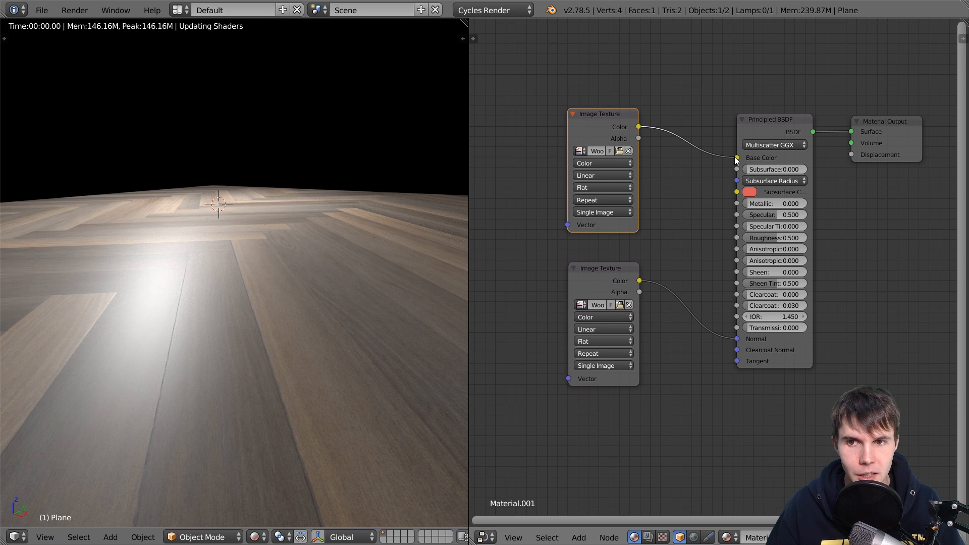
left_click(601, 317)
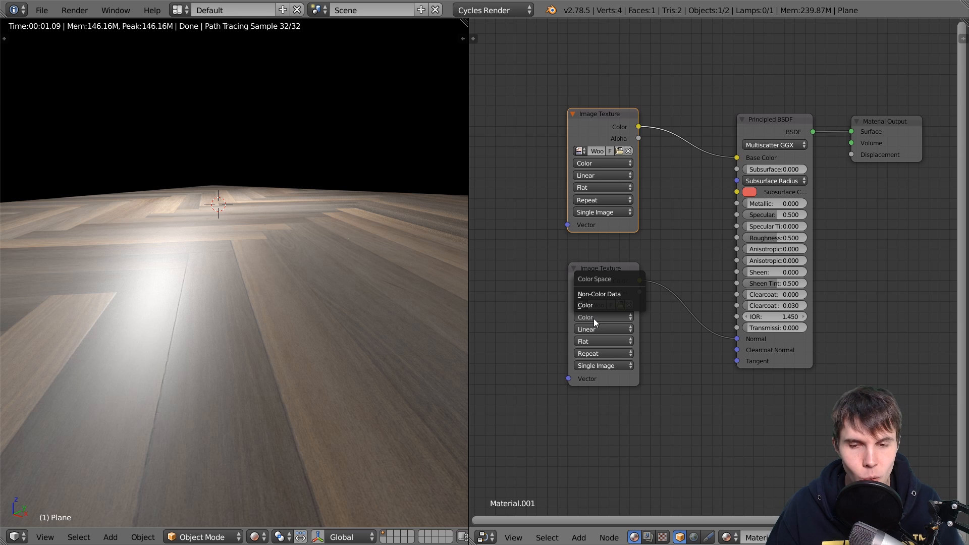
left_click(599, 294)
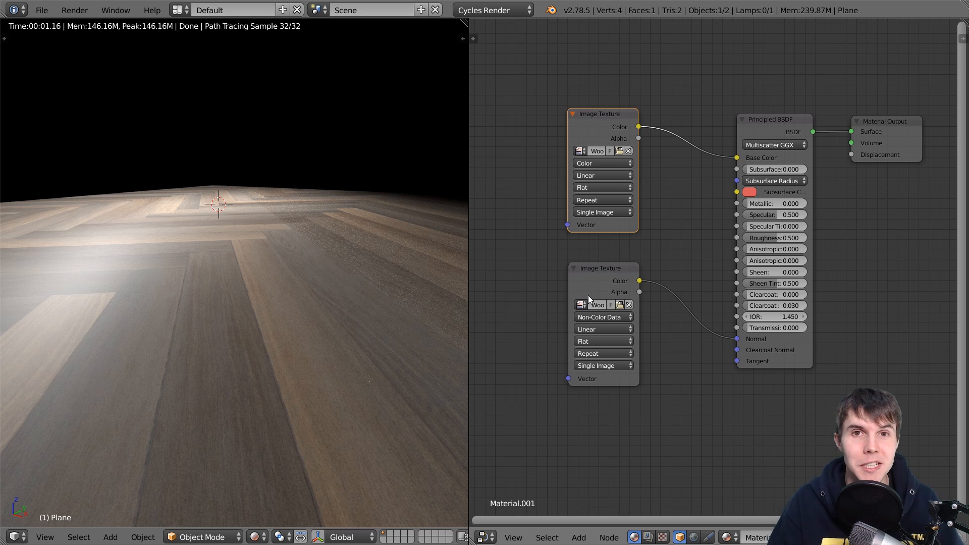
mouse_move(494, 303)
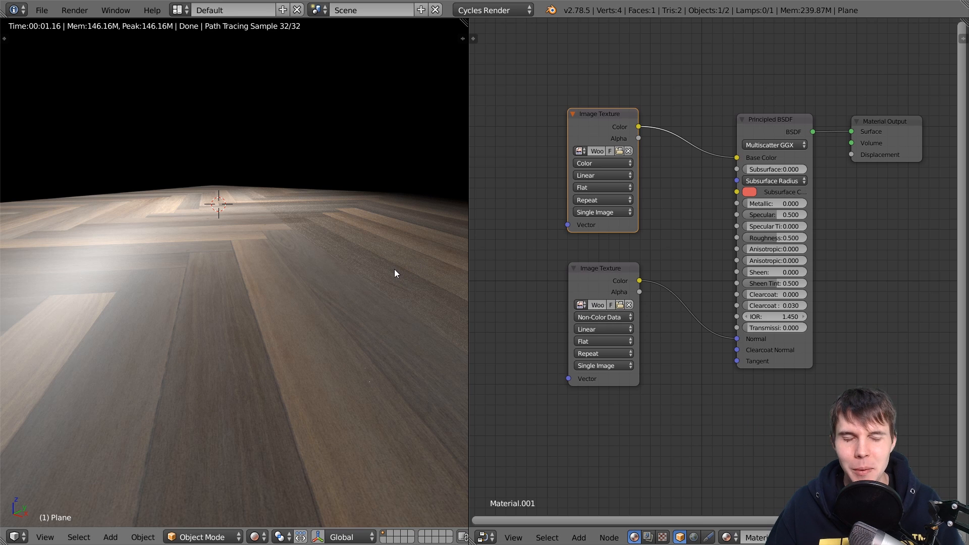
mouse_move(379, 264)
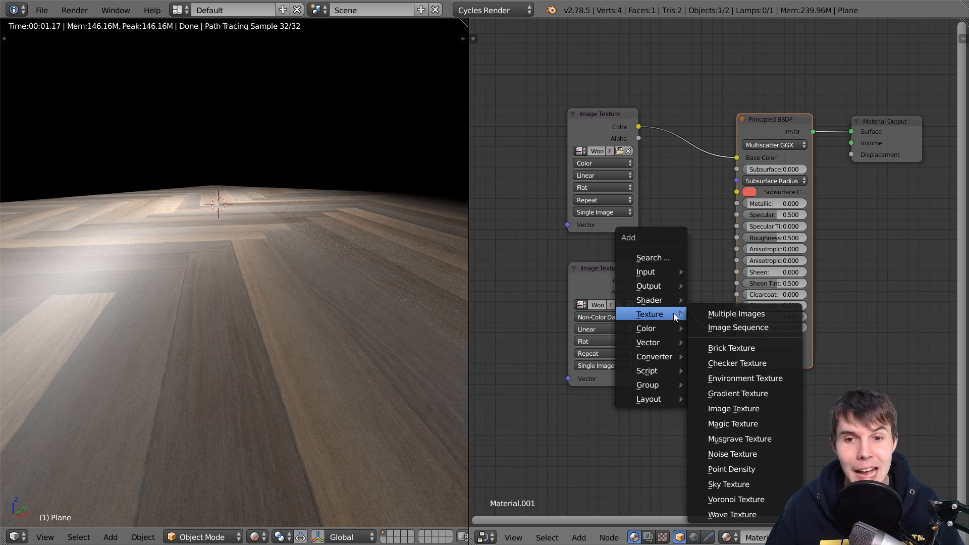
mouse_move(647, 342)
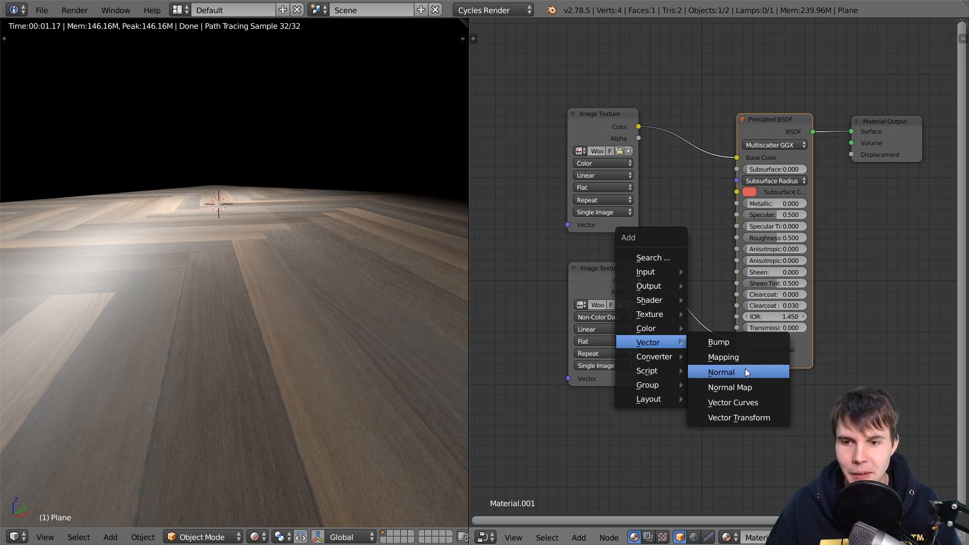
mouse_move(754, 387)
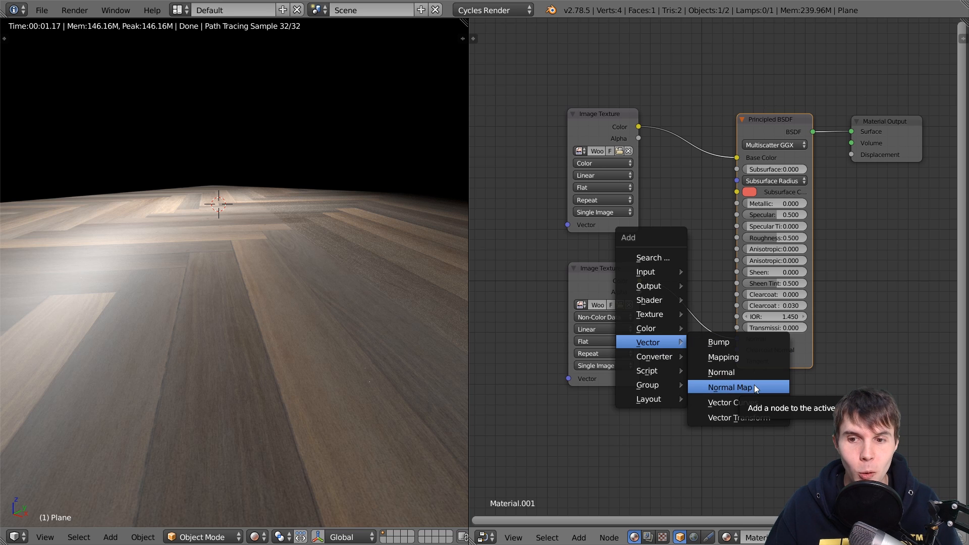
Insert a Normal Map node on the link between the normal texture and the shader
left_click(728, 388)
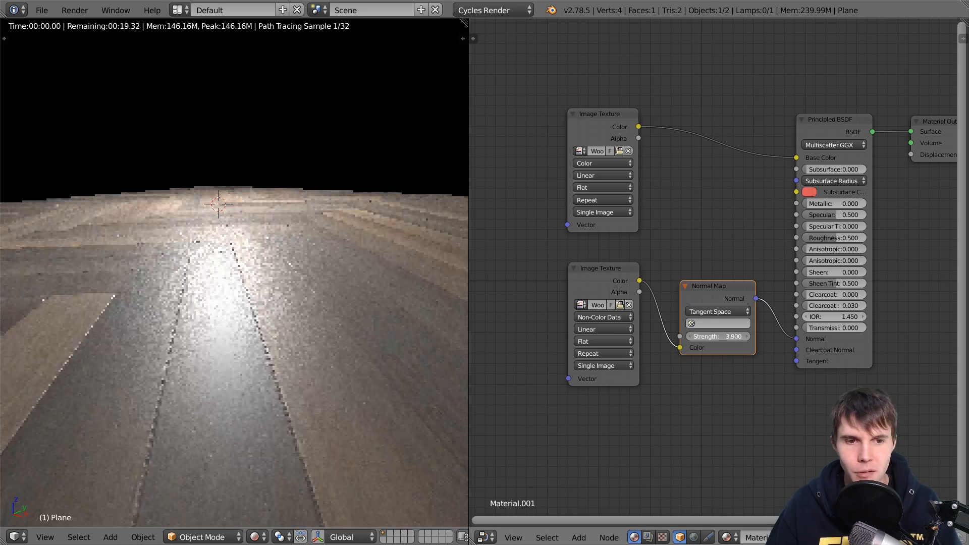
left_click_drag(729, 336, 710, 336)
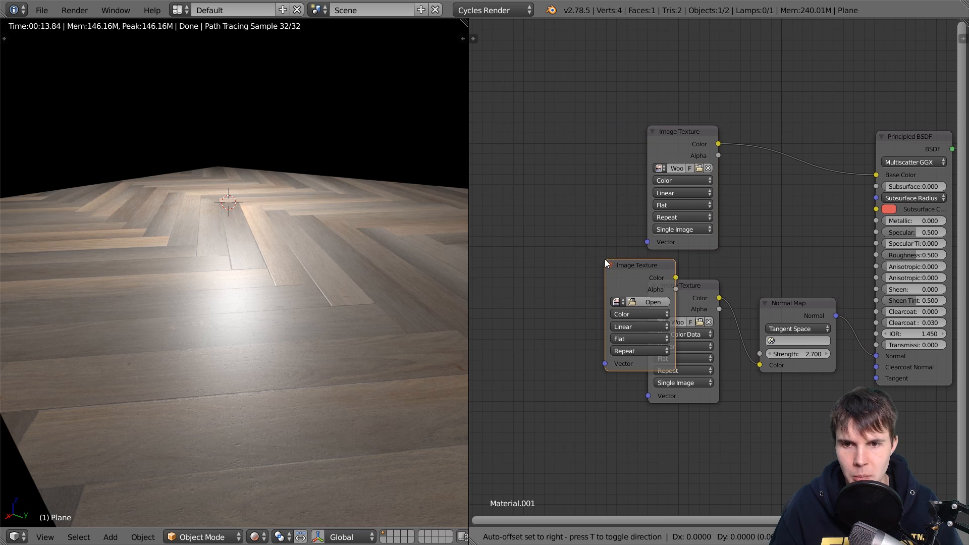
Load WoodFlooring042_GLOSS_4K.jpg from the 4K folder into the third Image Texture node
left_click(653, 302)
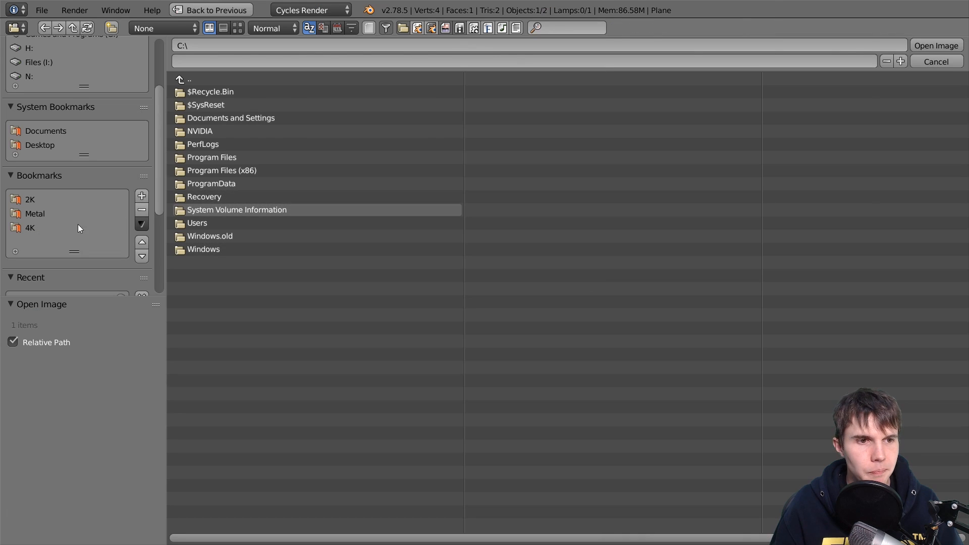
left_click(29, 228)
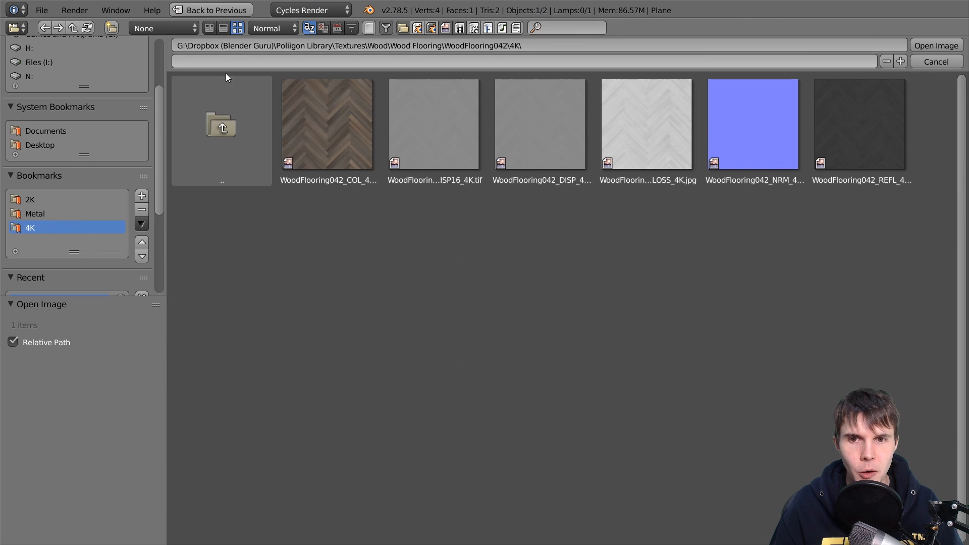
left_click(648, 123)
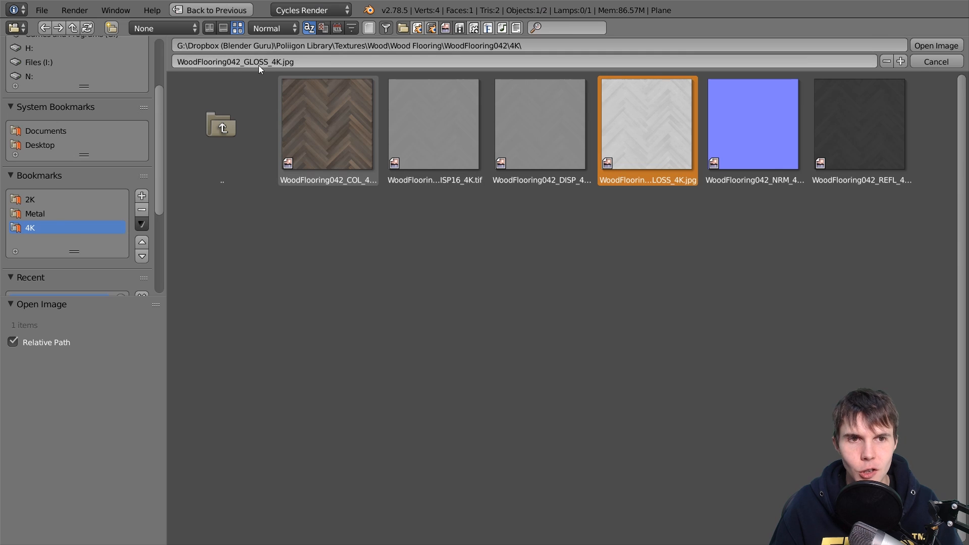
mouse_move(282, 99)
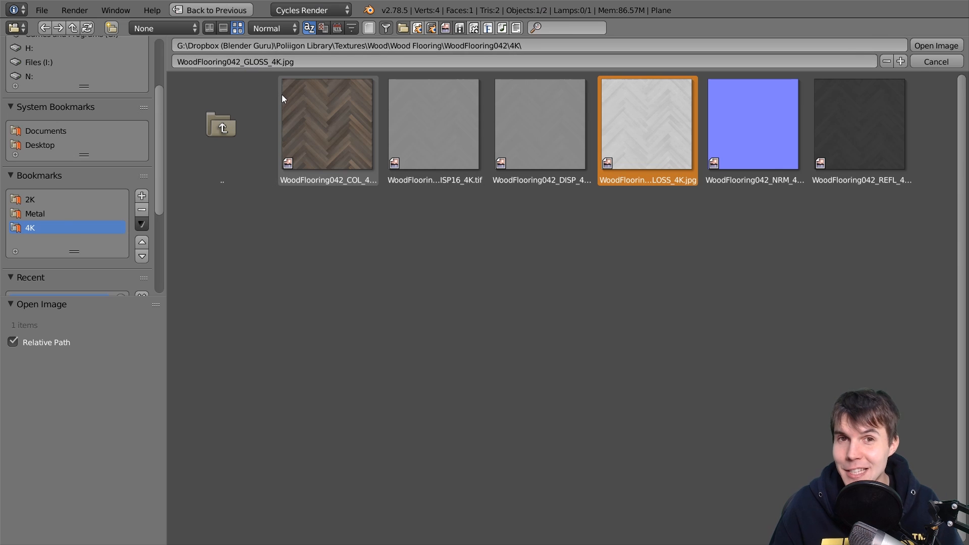
mouse_move(478, 337)
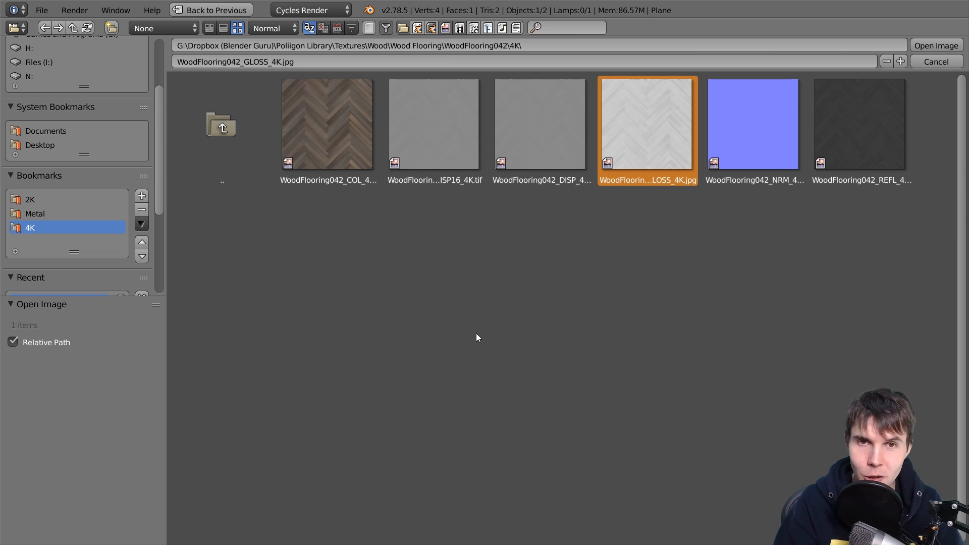
mouse_move(492, 304)
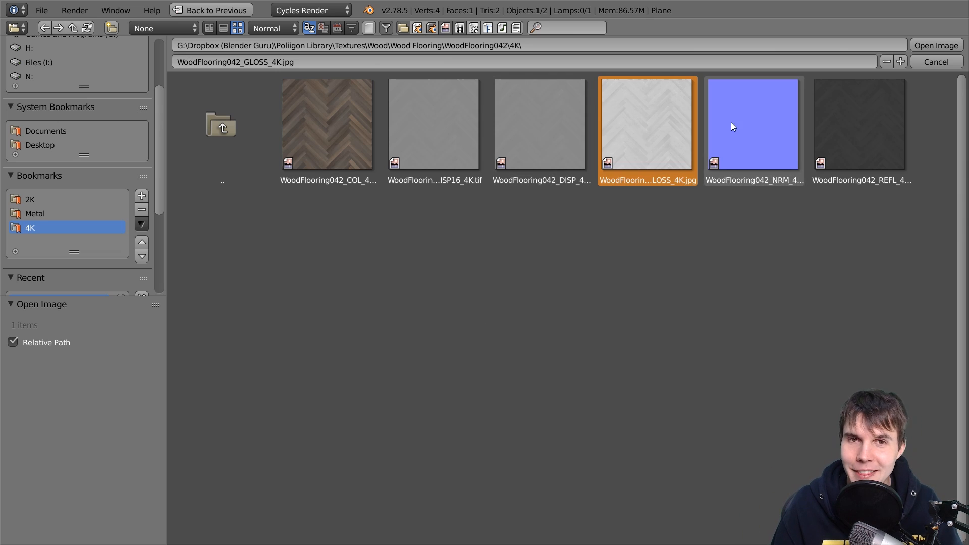
left_click(938, 46)
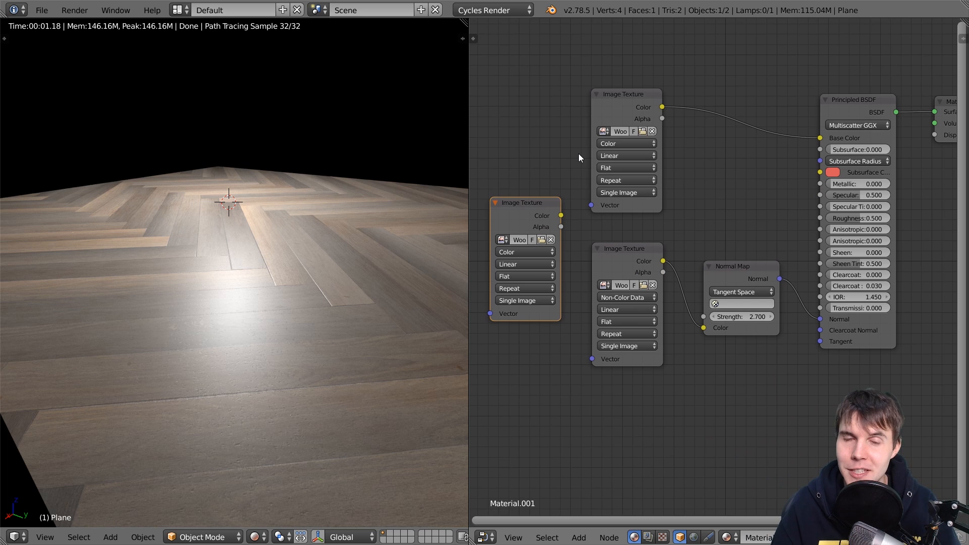
mouse_move(563, 217)
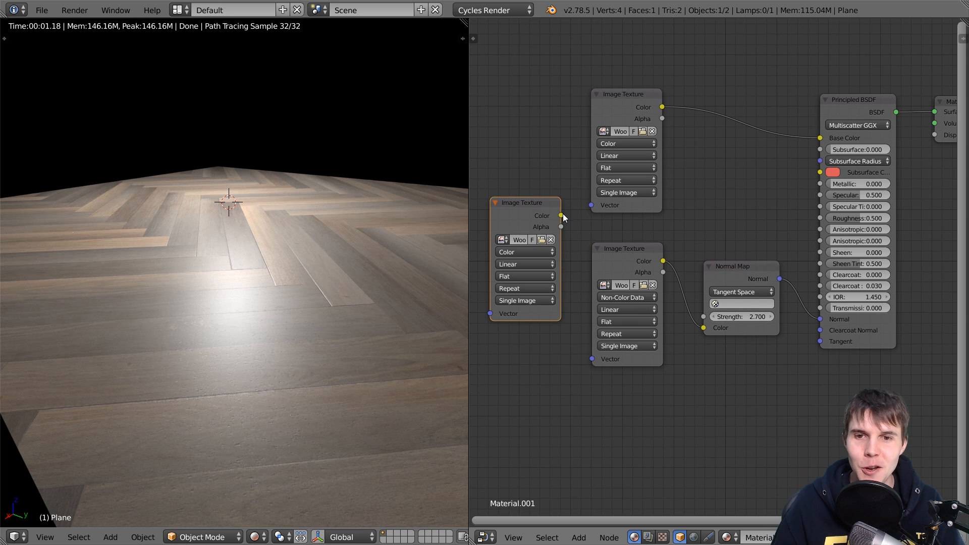
Wire the gloss map into Roughness as Non-Color Data, then browse for another image
left_click_drag(560, 215, 785, 209)
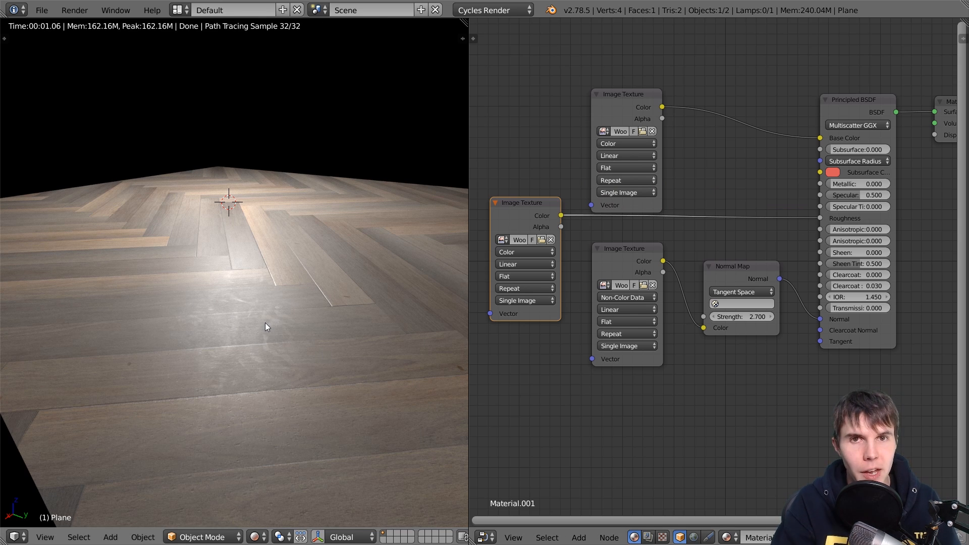
mouse_move(522, 264)
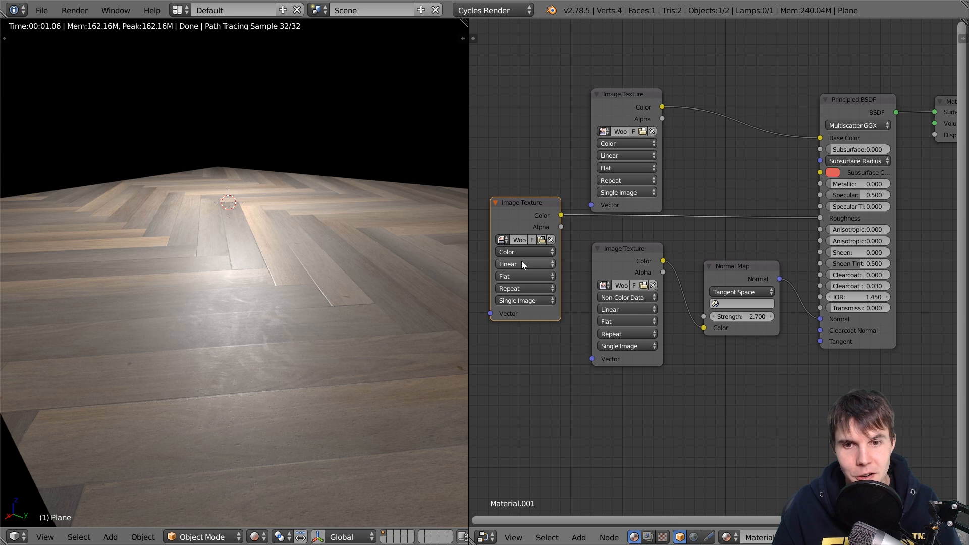
left_click(525, 252)
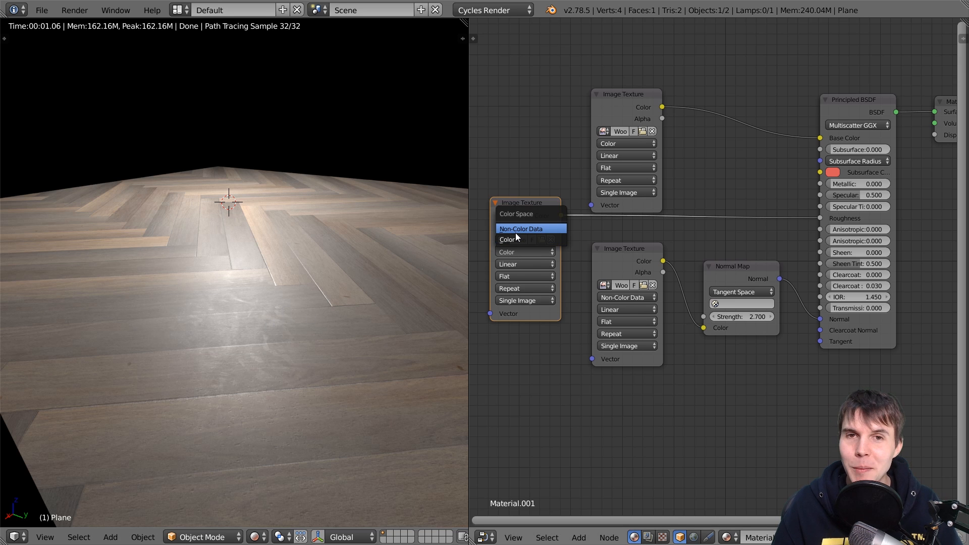
left_click(521, 228)
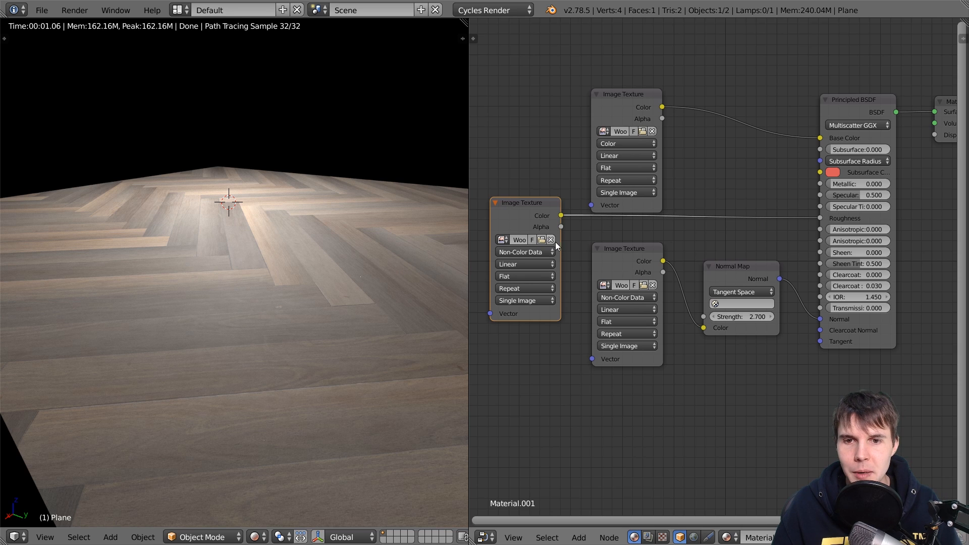
left_click(541, 241)
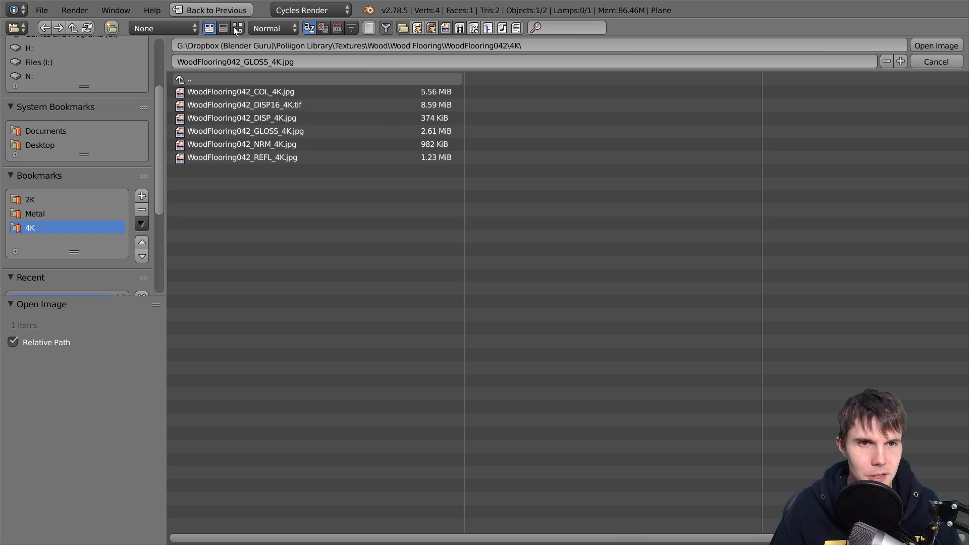
Show the 4K texture folder as thumbnails and compare the DISP16, DISP and REFL maps
left_click(234, 29)
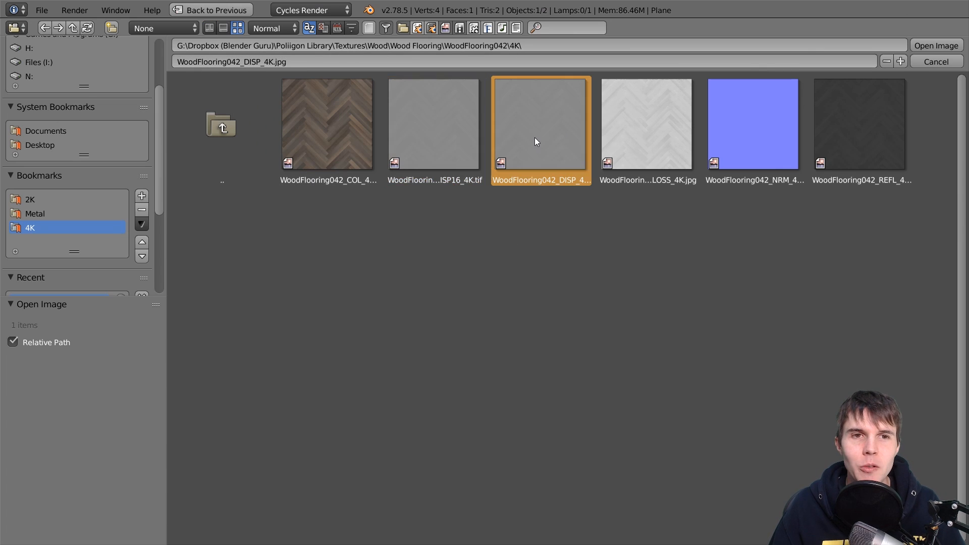
left_click(433, 123)
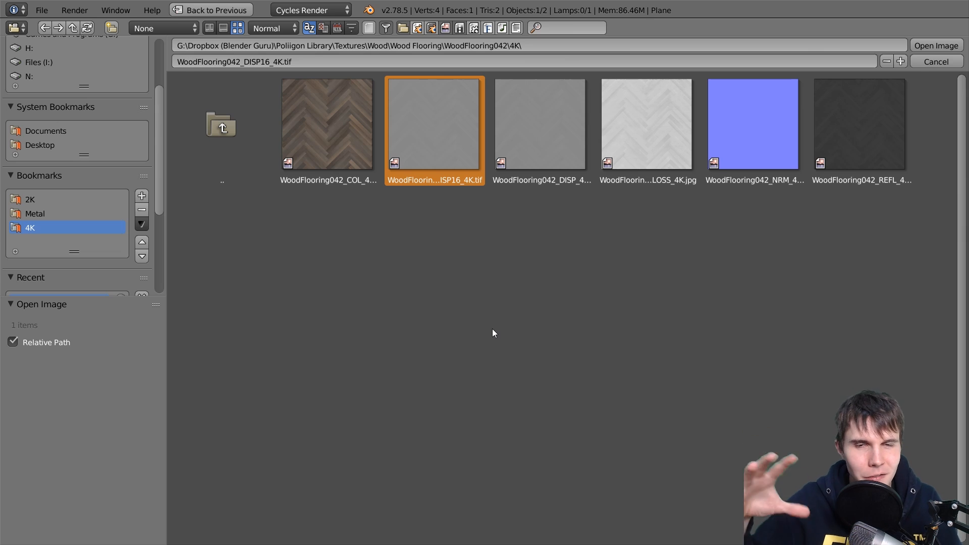
mouse_move(326, 121)
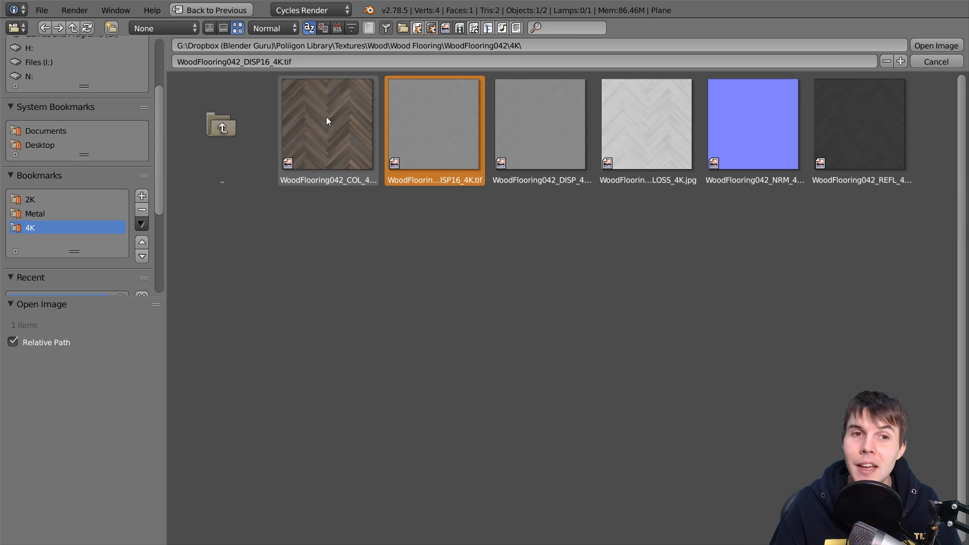
left_click(541, 123)
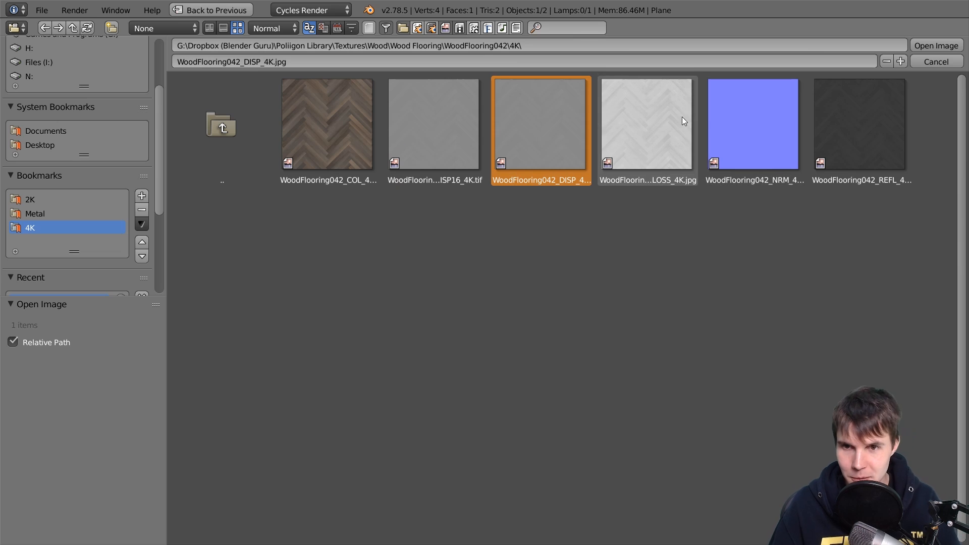
left_click(861, 125)
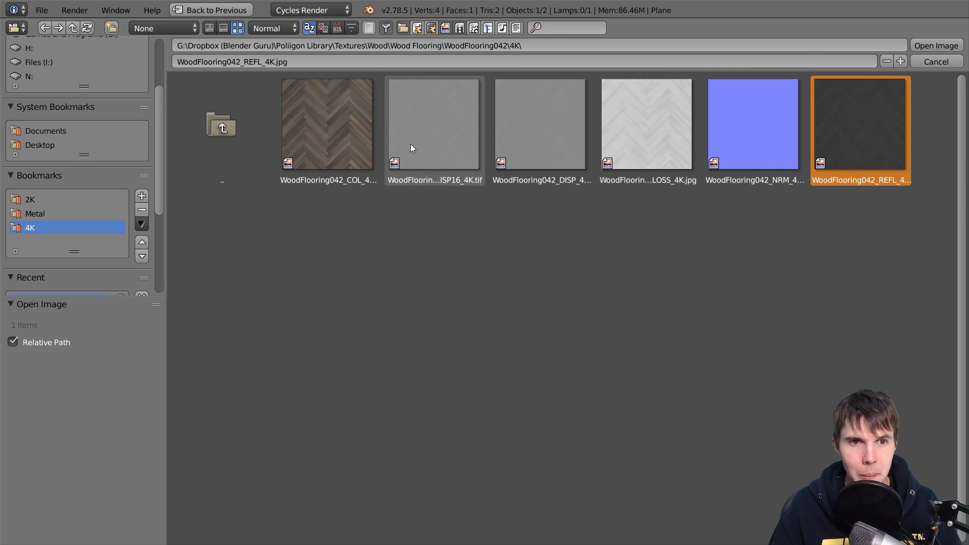
mouse_move(485, 224)
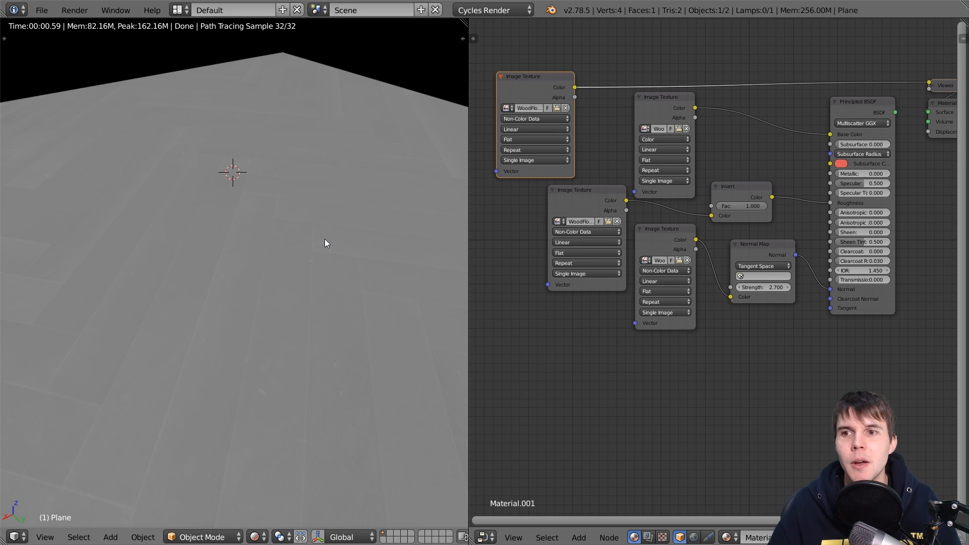
mouse_move(579, 143)
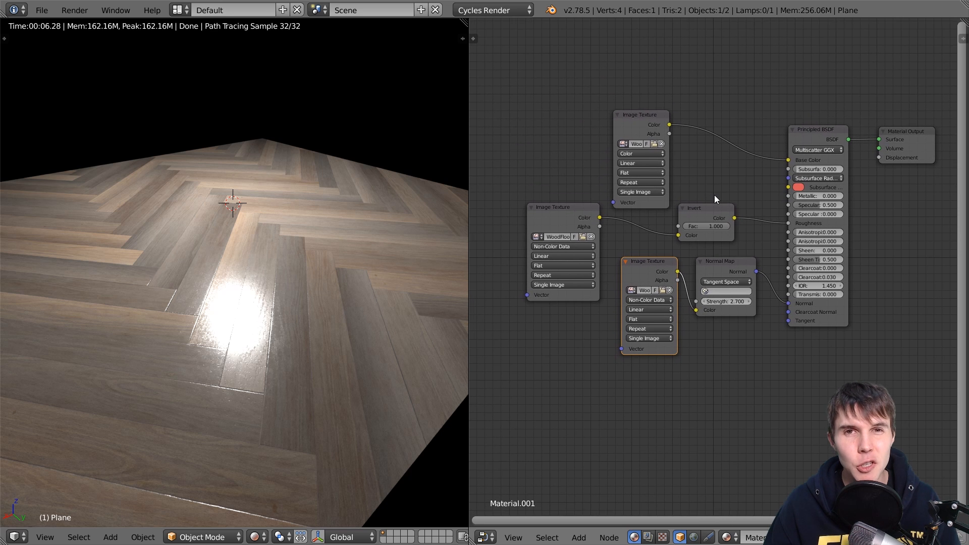
mouse_move(645, 133)
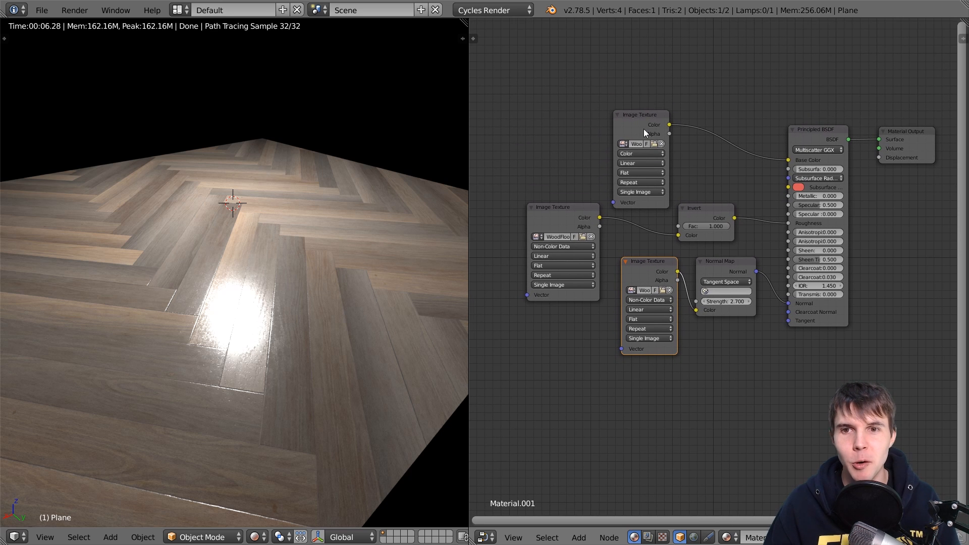
left_click_drag(641, 114, 552, 89)
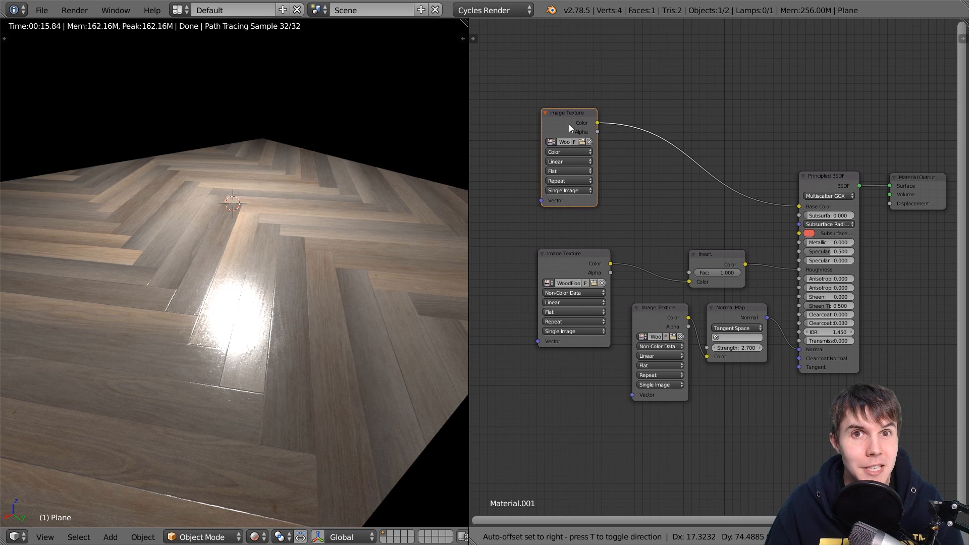
left_click_drag(567, 112, 561, 46)
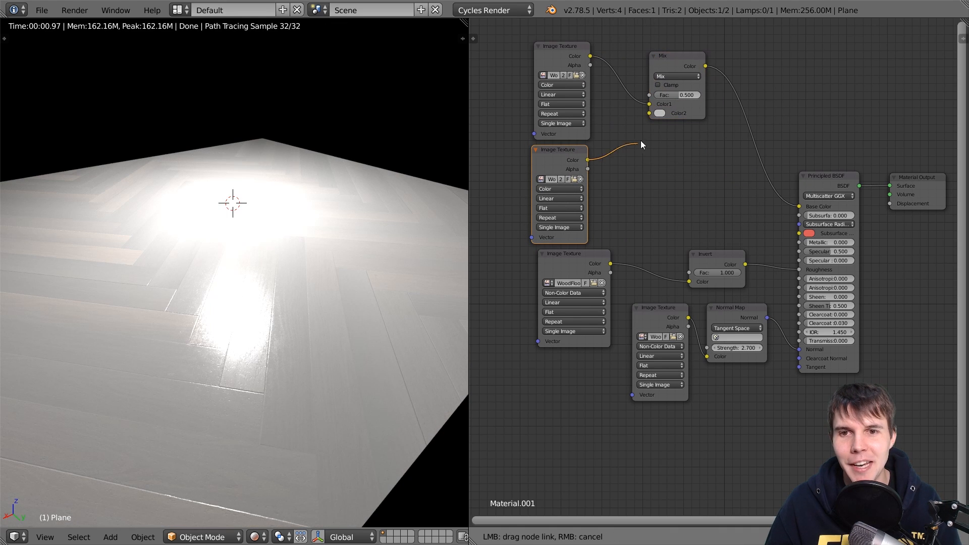
left_click(675, 77)
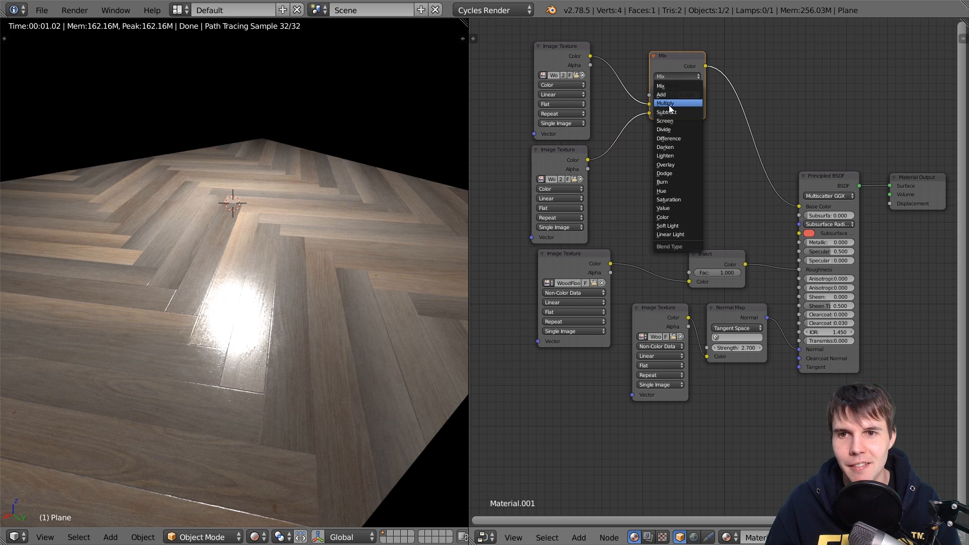
left_click(665, 103)
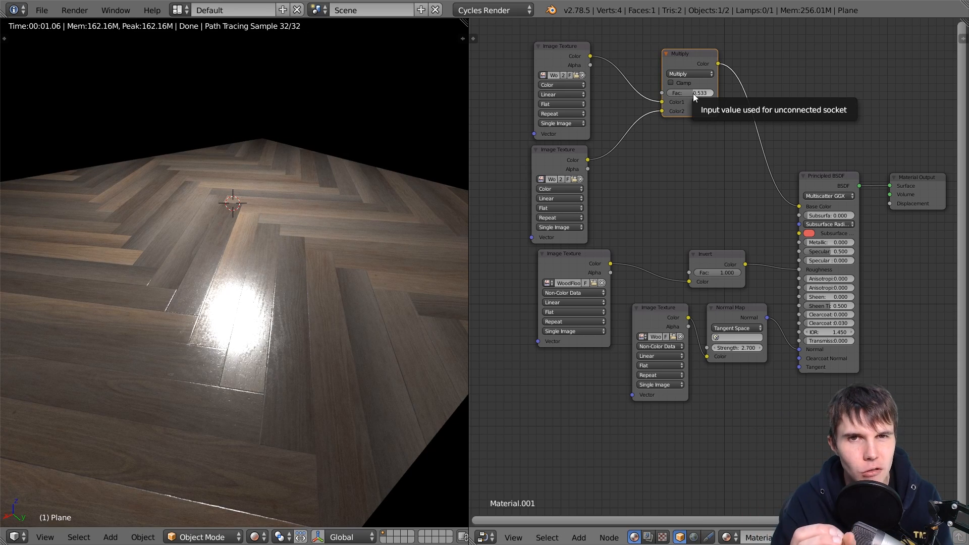
mouse_move(656, 92)
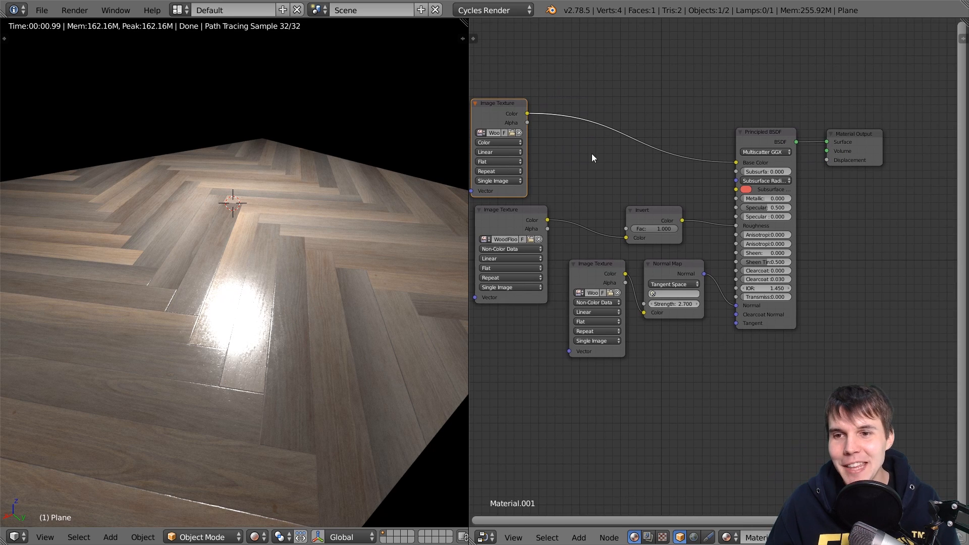
mouse_move(704, 183)
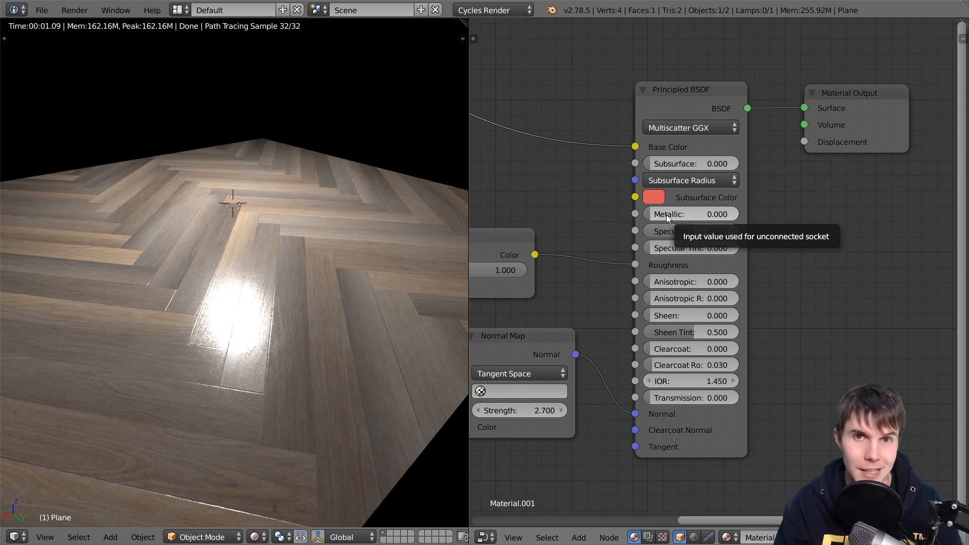
left_click(690, 214)
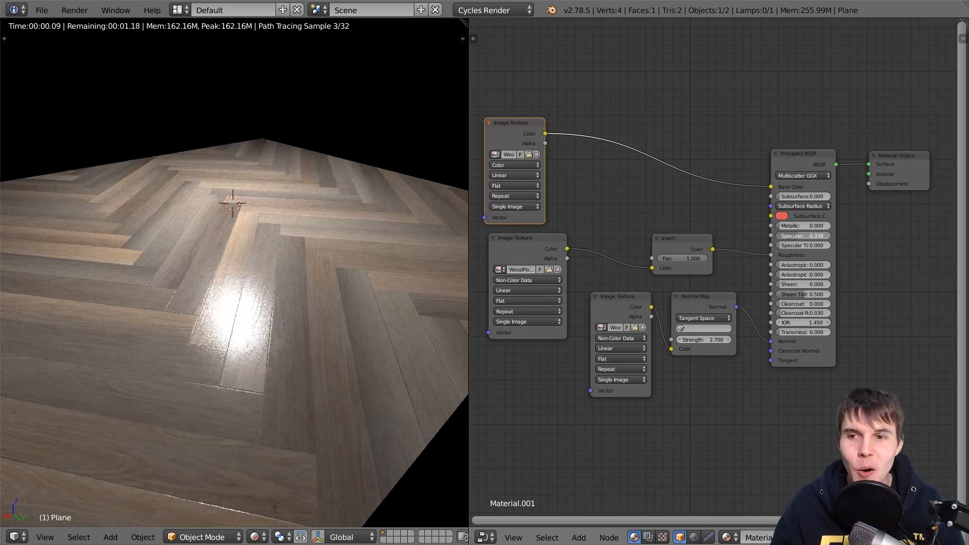
Reset the Principled BSDF Specular from 0.278 back to its default 0.500
left_click(803, 235)
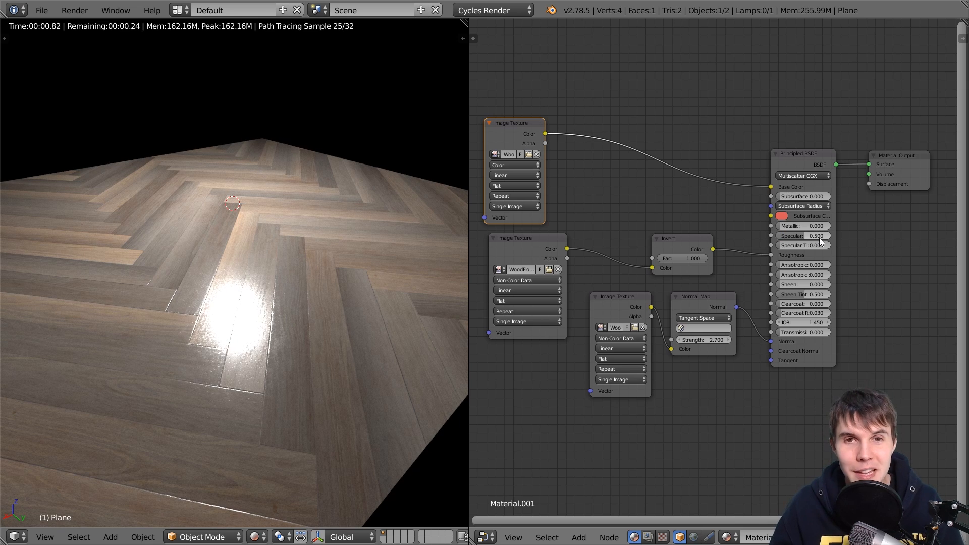
mouse_move(819, 237)
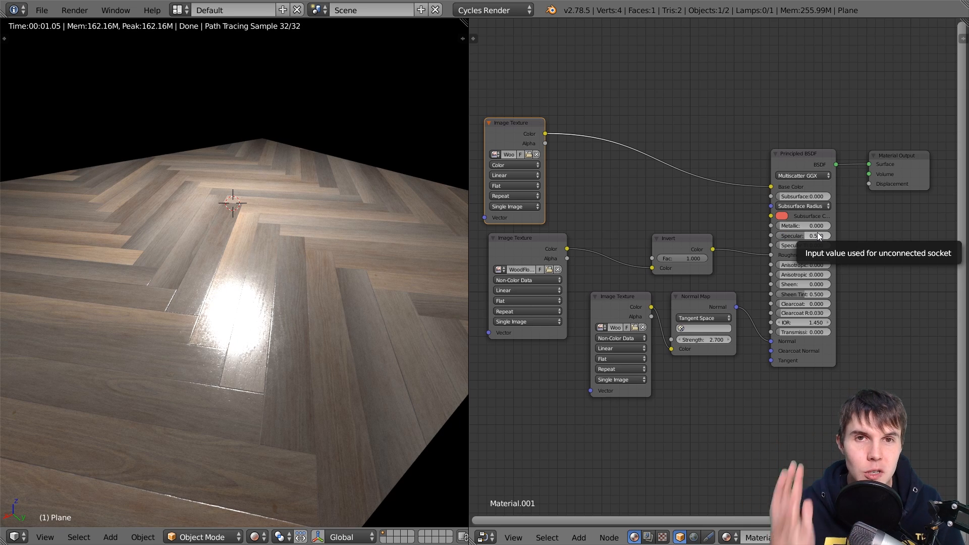